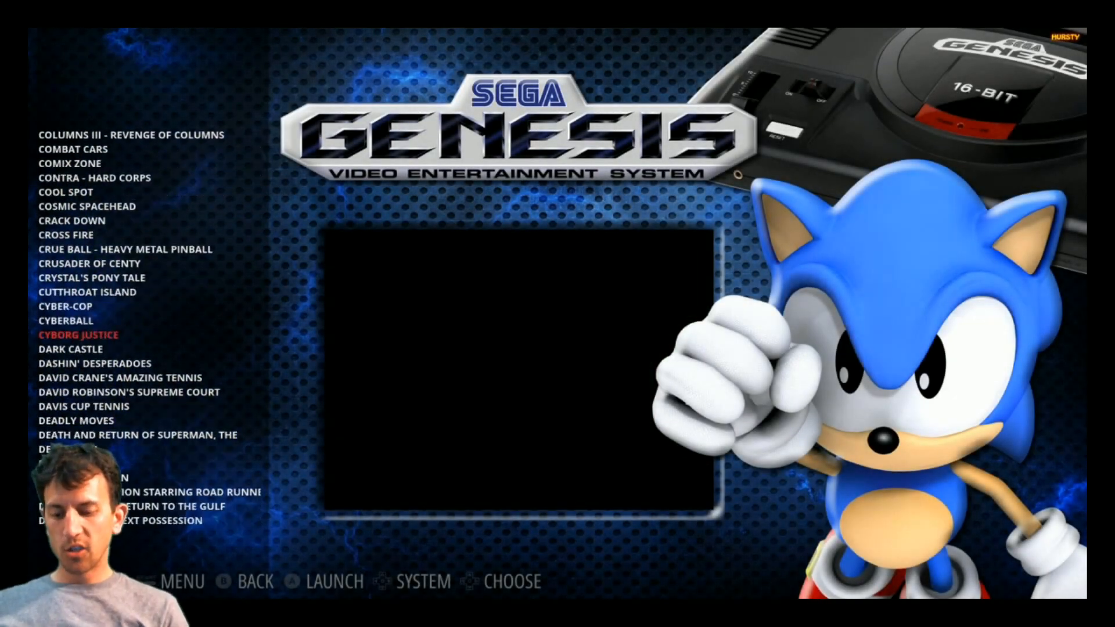
Step: Download the Motion Blue archive and select the extracted 9.10 GB RetroPie V4.3 .img file
{"action": "scroll", "scroll_direction": "down", "scroll_amount": 3}
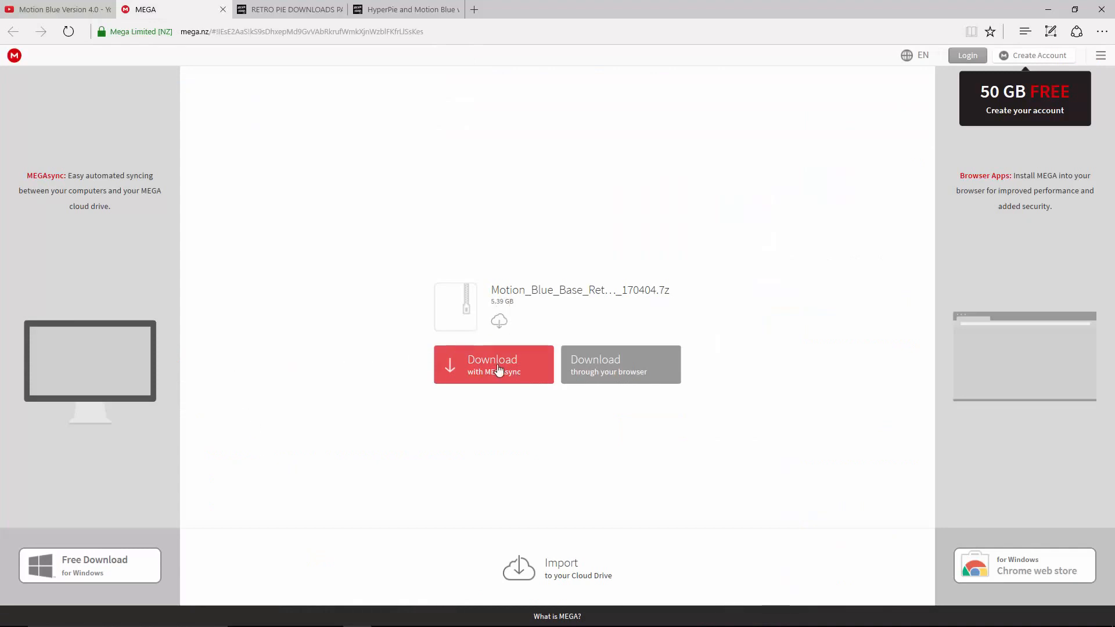
{"action": "left_click", "coordinate": [405, 9]}
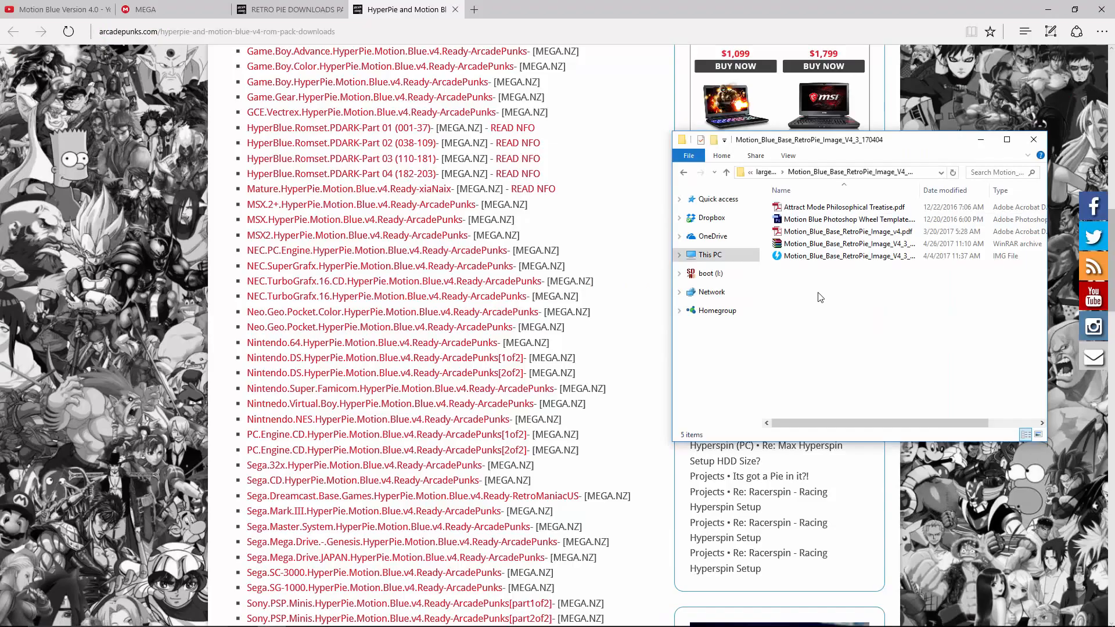
{"action": "left_click", "coordinate": [846, 255]}
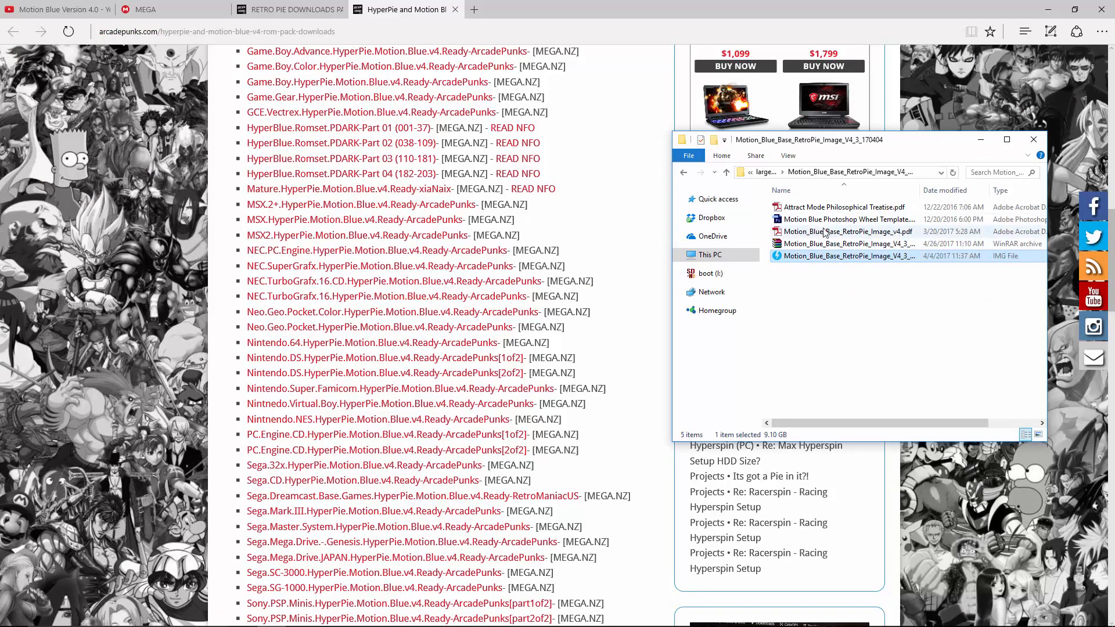
{"action": "left_click", "coordinate": [846, 244]}
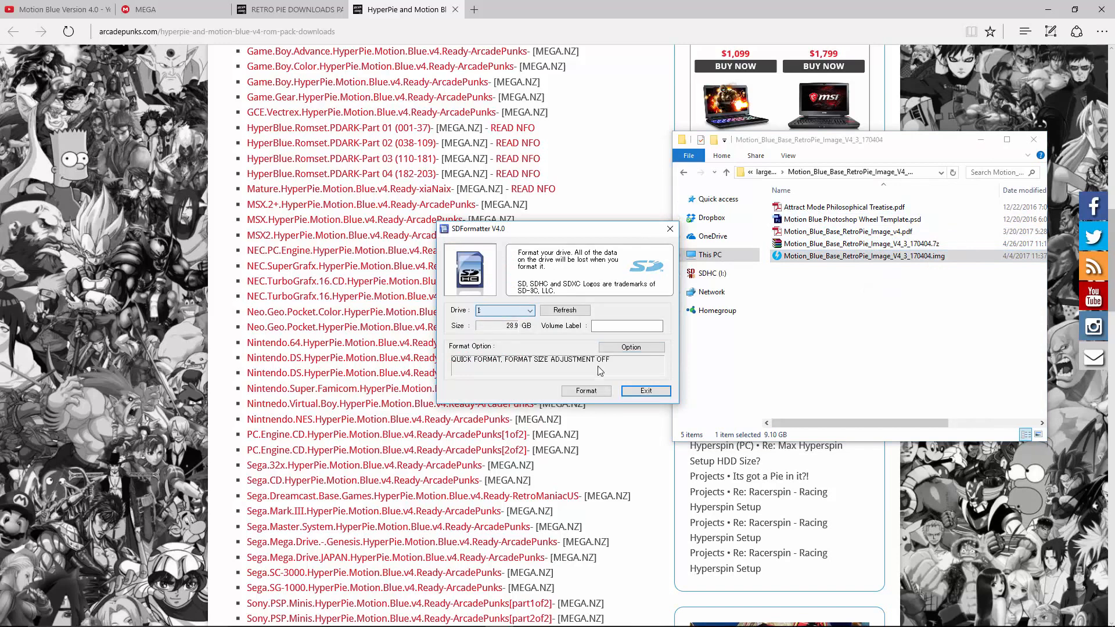
Step: Quick-format the 28.9 GB SD card to FAT32, confirming the erase and the completion message
{"action": "left_click", "coordinate": [585, 390]}
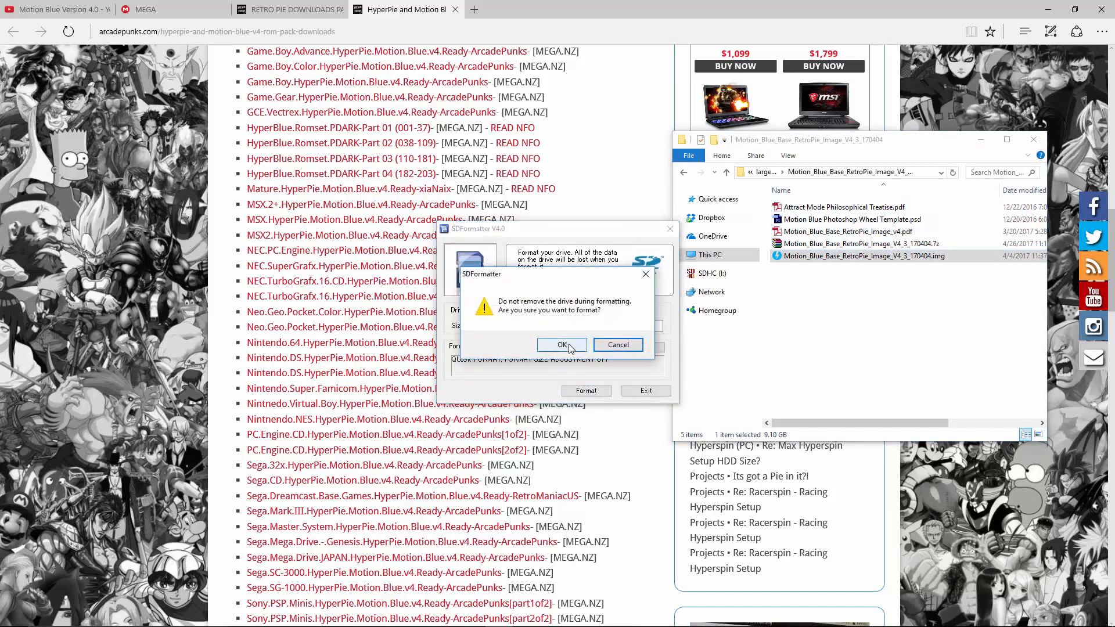
{"action": "left_click", "coordinate": [562, 345]}
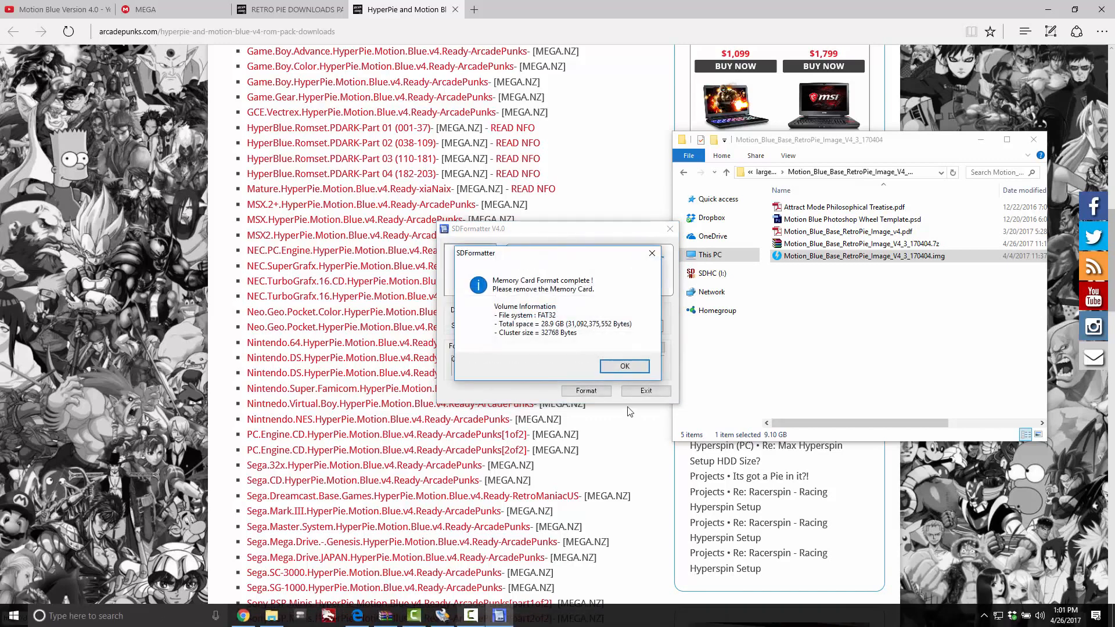
{"action": "left_click", "coordinate": [624, 366]}
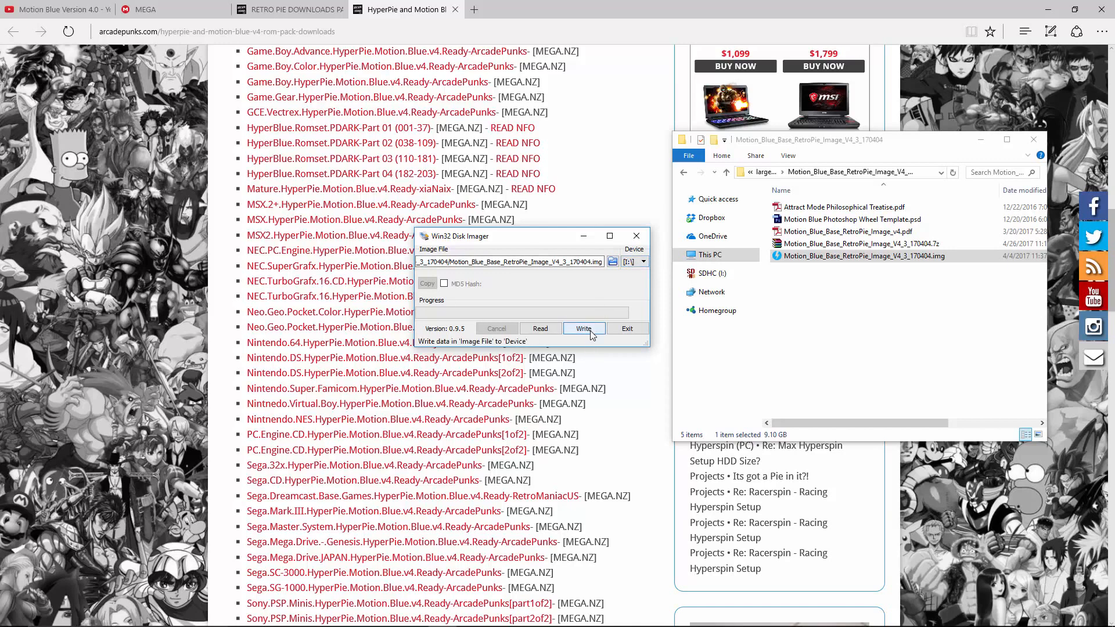
Step: Write the loaded Motion Blue RetroPie image to the SD card
{"action": "left_click", "coordinate": [583, 327]}
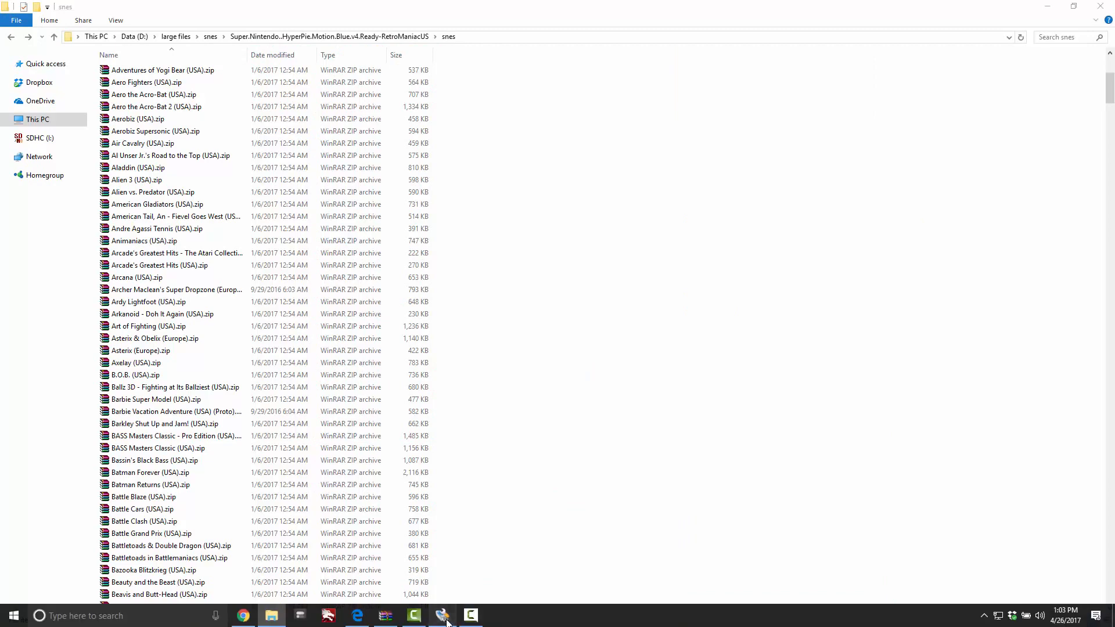
{"action": "left_click", "coordinate": [443, 615]}
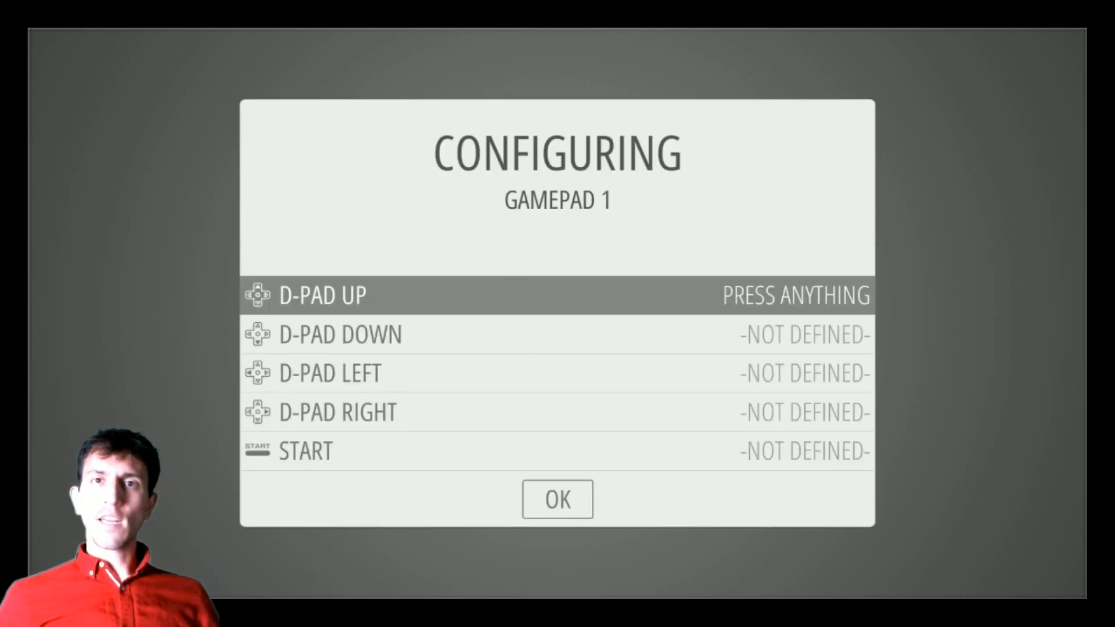
Step: Assign a controller button to D-pad up on the Configuring Gamepad 1 screen
{"action": "key", "text": "up"}
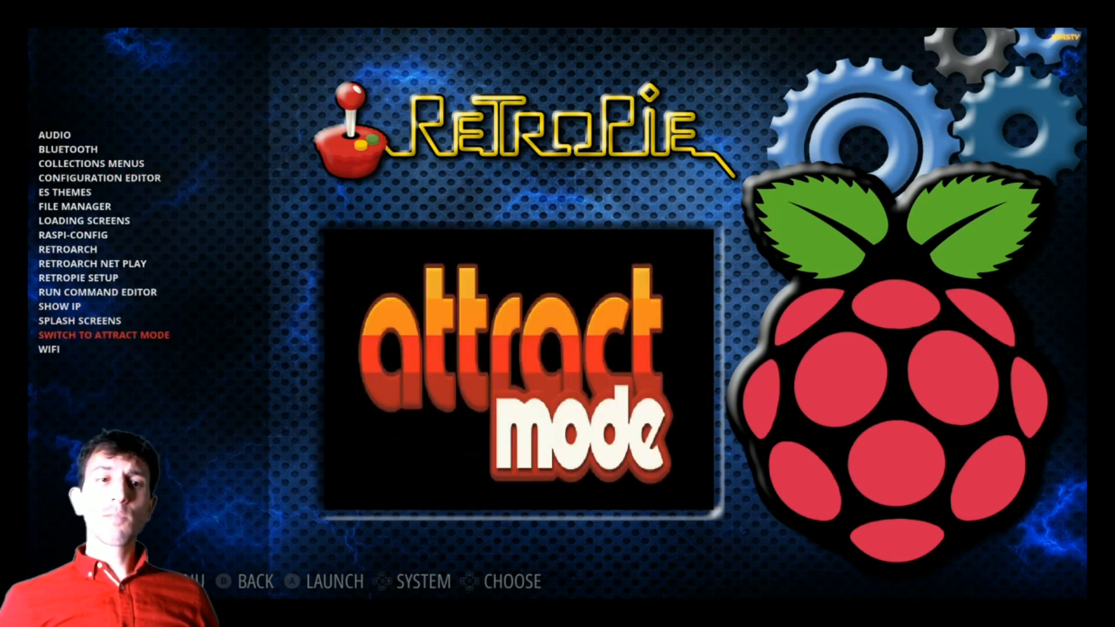
Step: Step through the RetroPie option list of audio, RetroArch, setup and WiFi entries
{"action": "key", "text": "Down"}
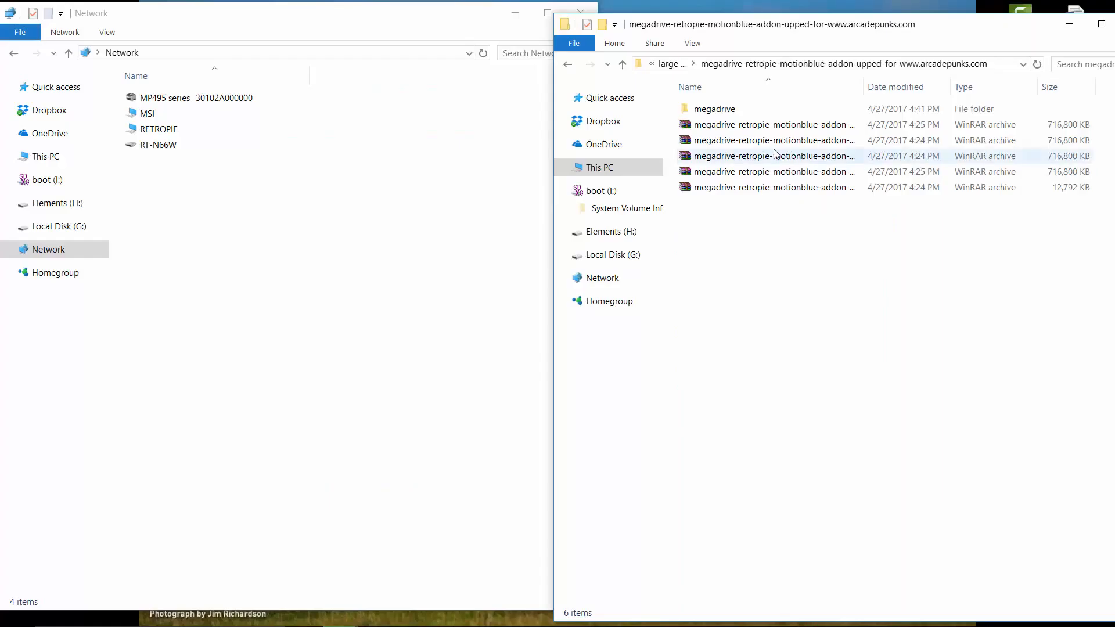
Step: Open the extracted megadrive folder and look over its game zips and artwork folders
{"action": "left_click", "coordinate": [712, 108]}
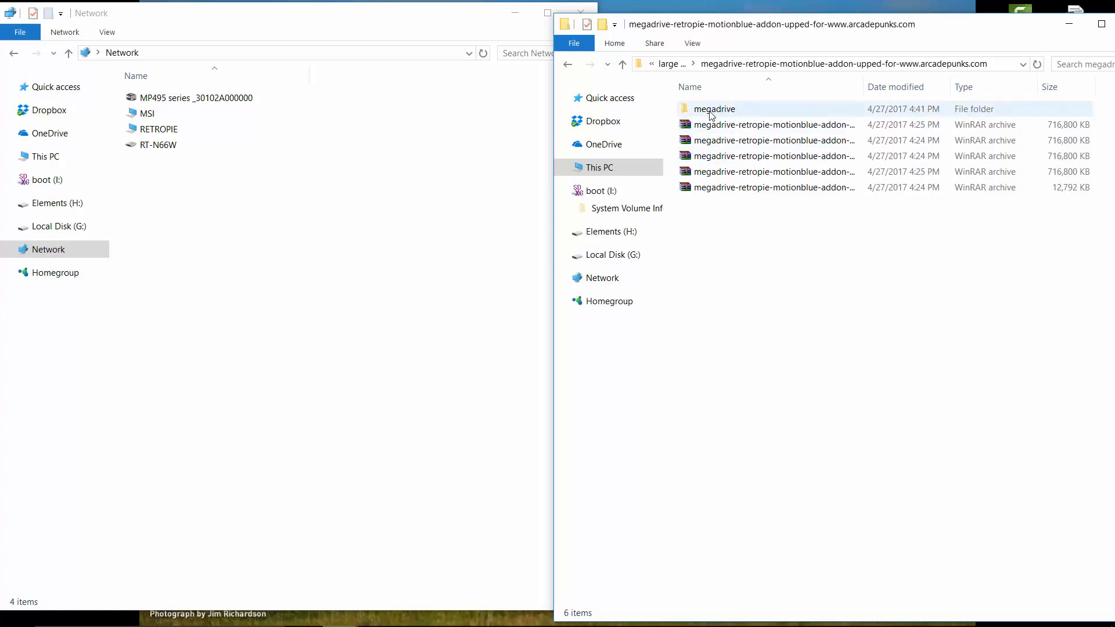
{"action": "double_click", "coordinate": [714, 108]}
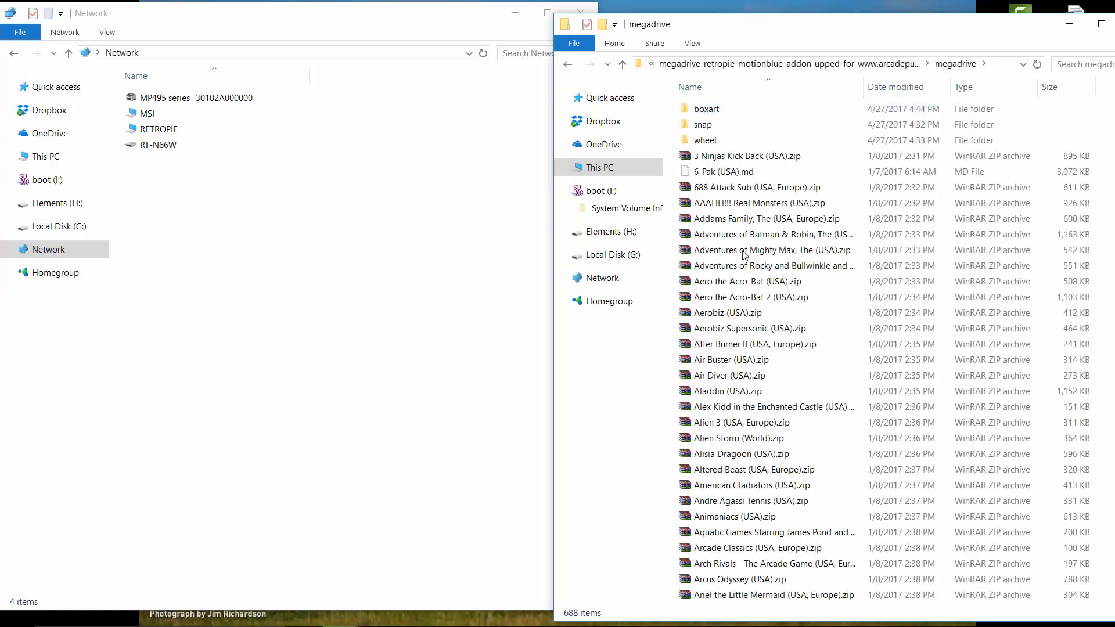
{"action": "left_click", "coordinate": [723, 172]}
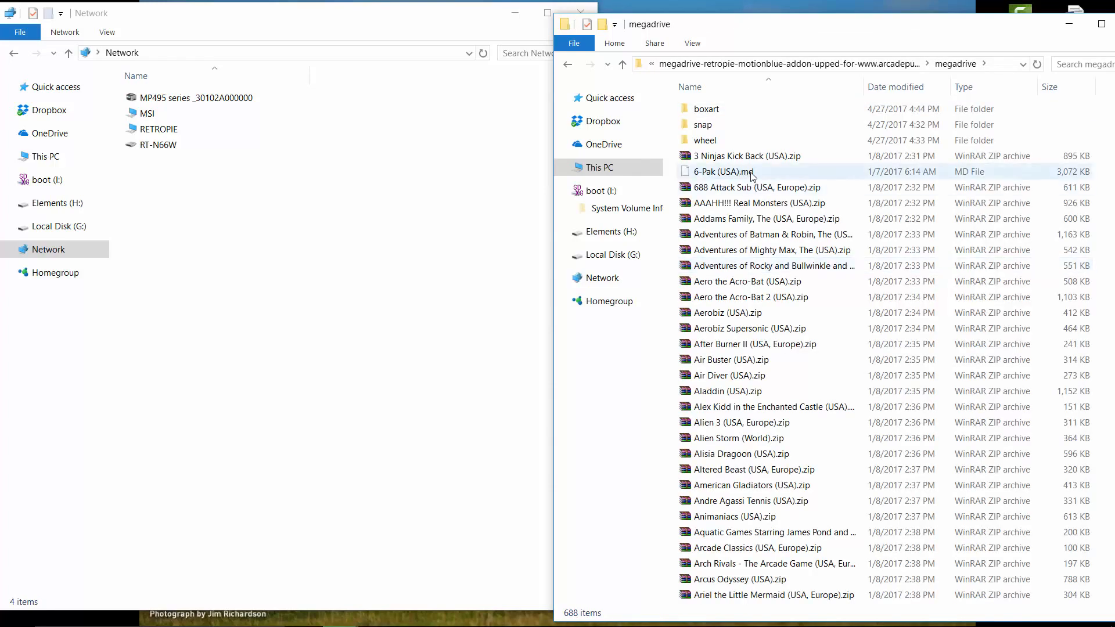
{"action": "mouse_move", "coordinate": [724, 171]}
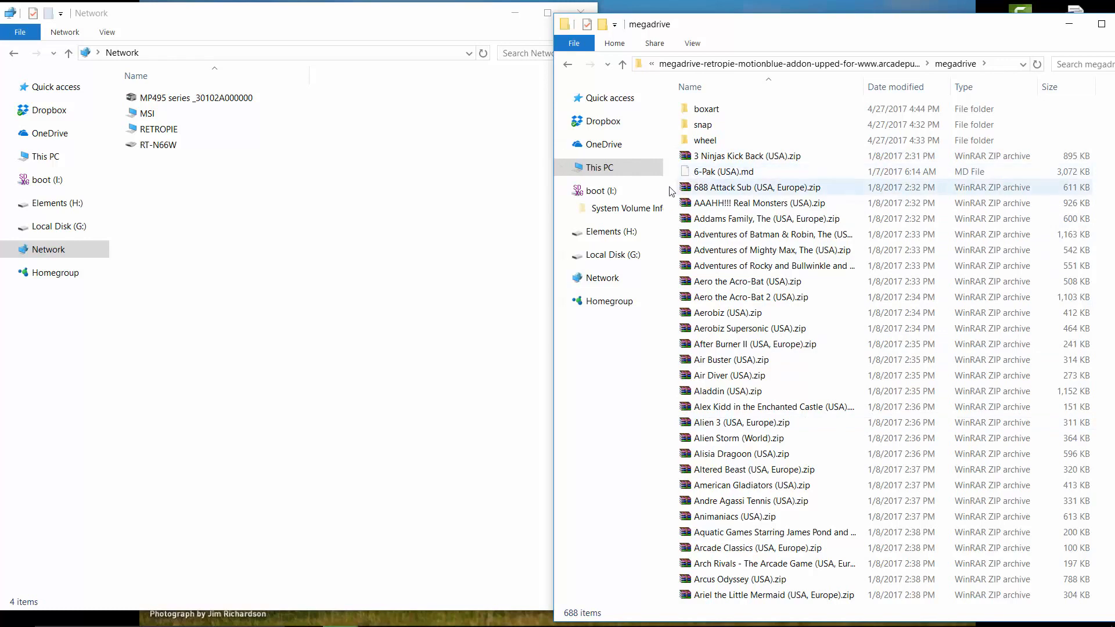
{"action": "left_click", "coordinate": [707, 109]}
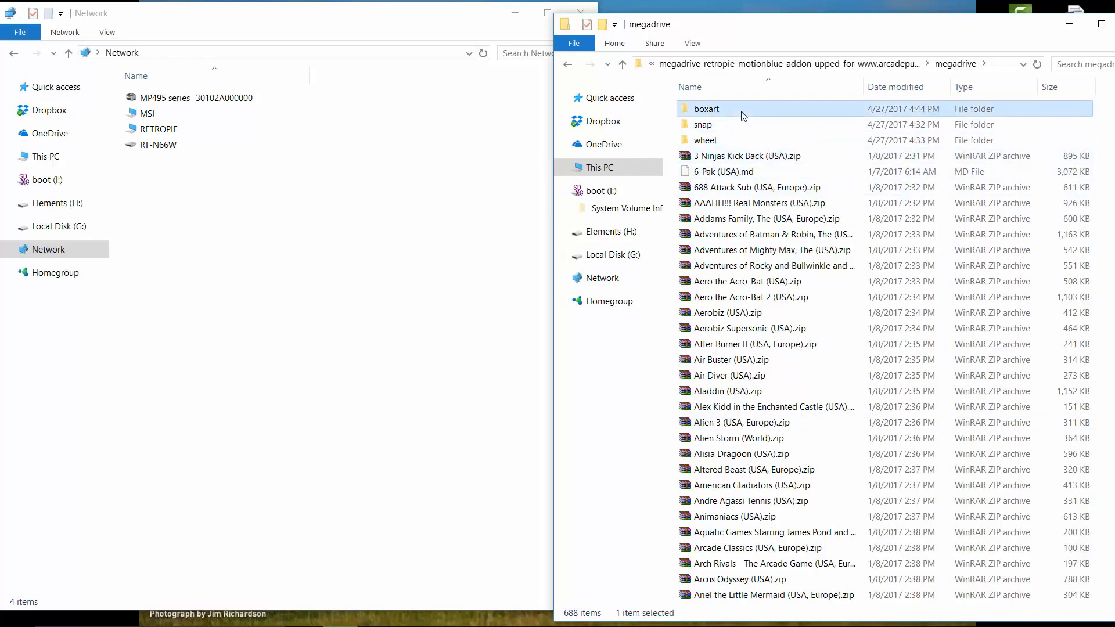
{"action": "left_click", "coordinate": [756, 187]}
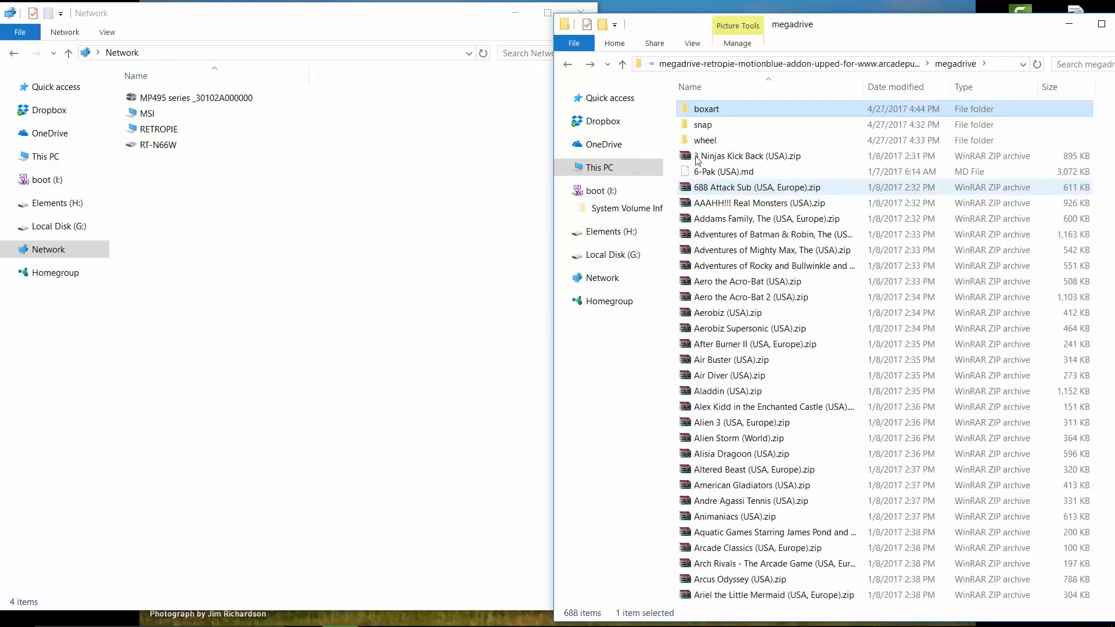
Step: Browse the wheel logo and boxart image folders, returning to megadrive after each
{"action": "double_click", "coordinate": [705, 140]}
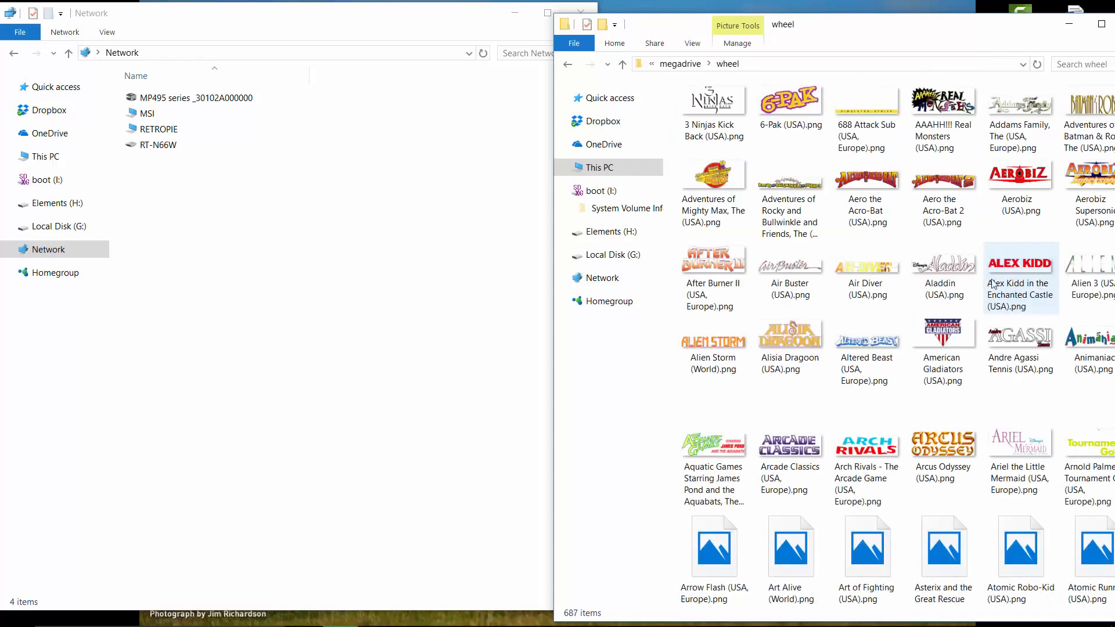
{"action": "left_click", "coordinate": [620, 63]}
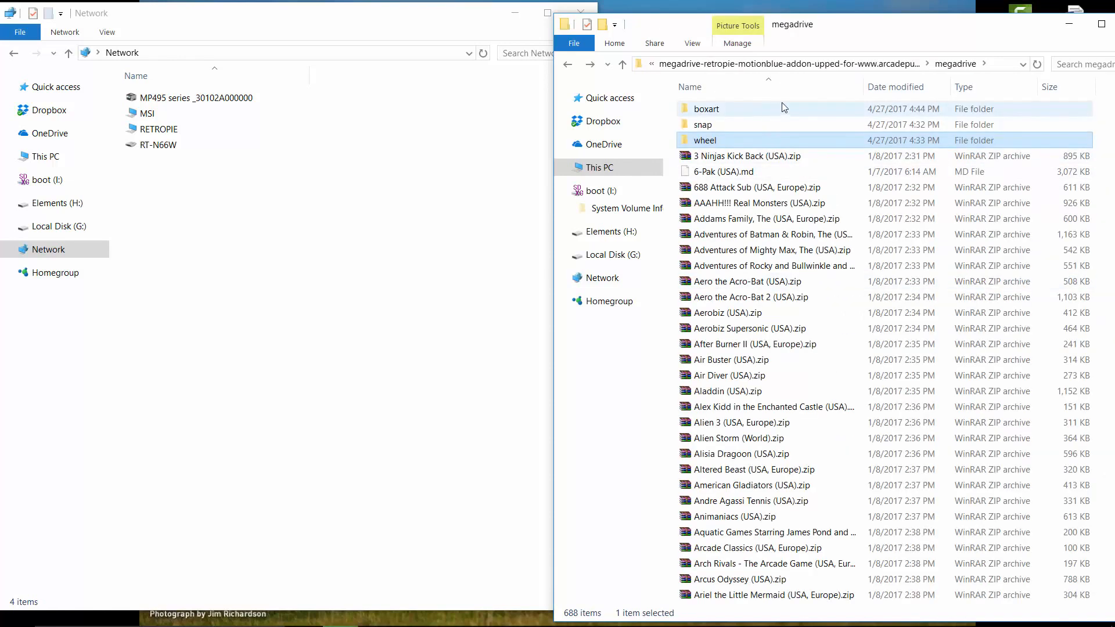
{"action": "double_click", "coordinate": [706, 108]}
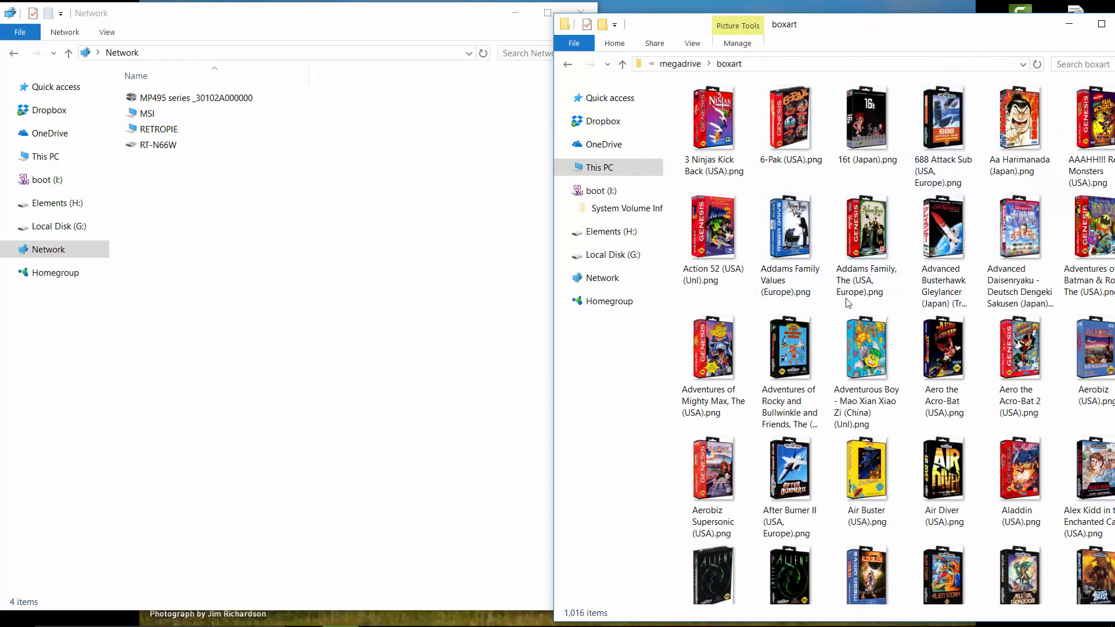
{"action": "left_click", "coordinate": [621, 63]}
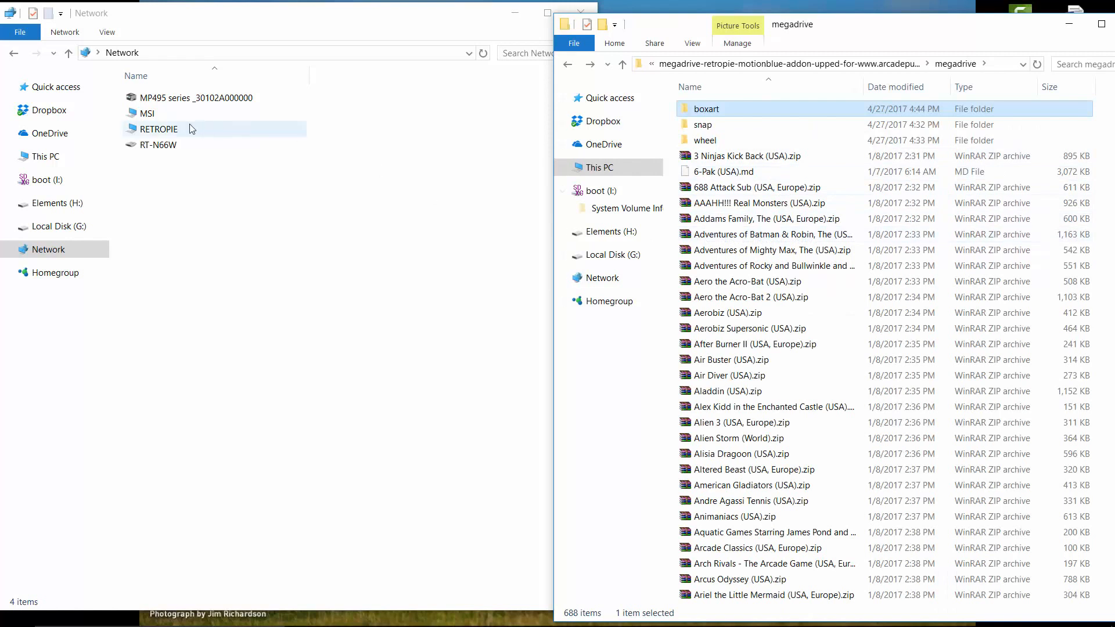
Step: Navigate the RETROPIE network share into roms and down to the genesis folder
{"action": "left_click", "coordinate": [158, 129]}
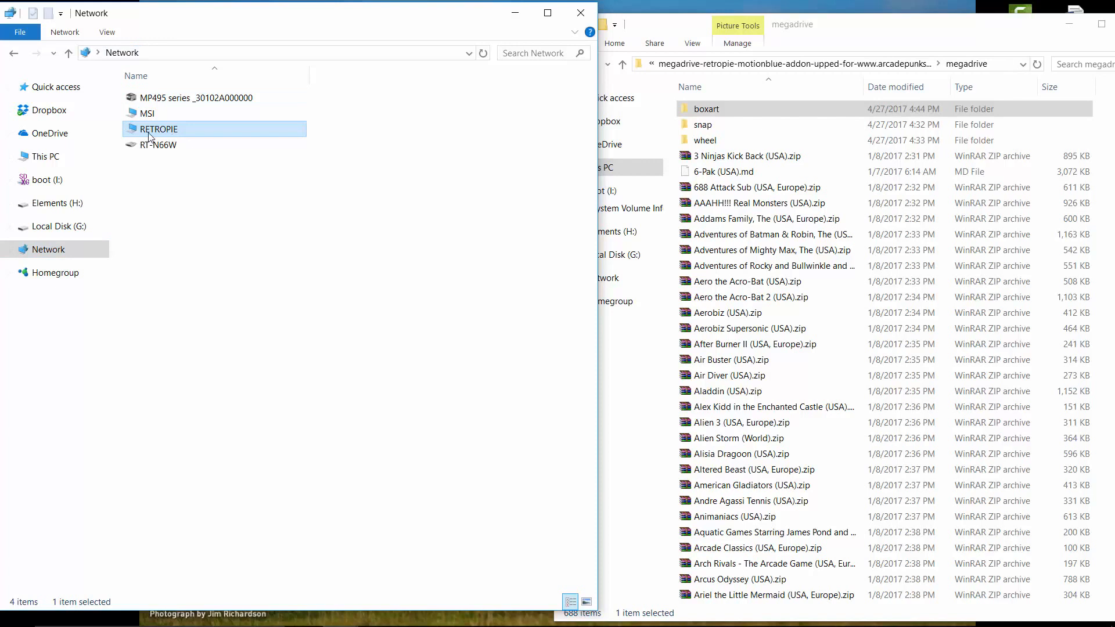
{"action": "double_click", "coordinate": [158, 129]}
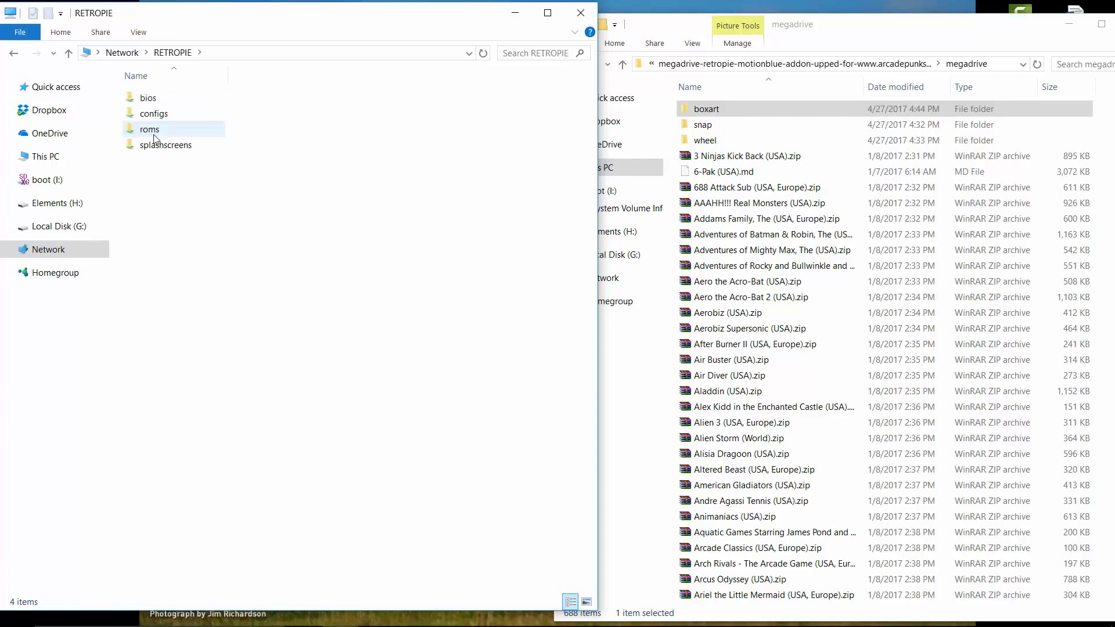
{"action": "mouse_move", "coordinate": [150, 129]}
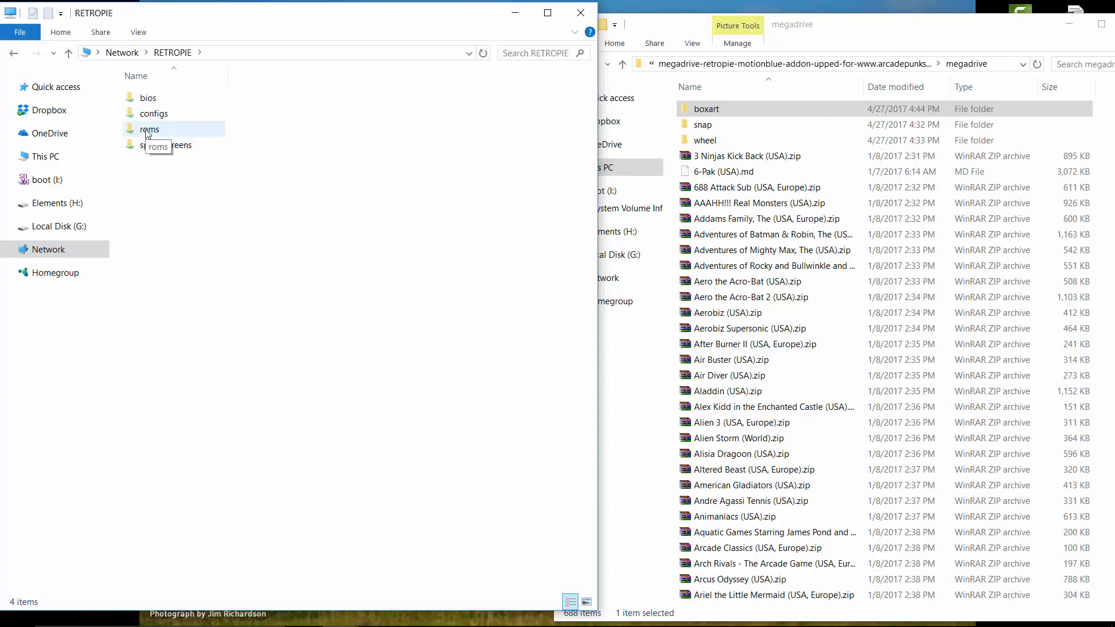
{"action": "double_click", "coordinate": [150, 129]}
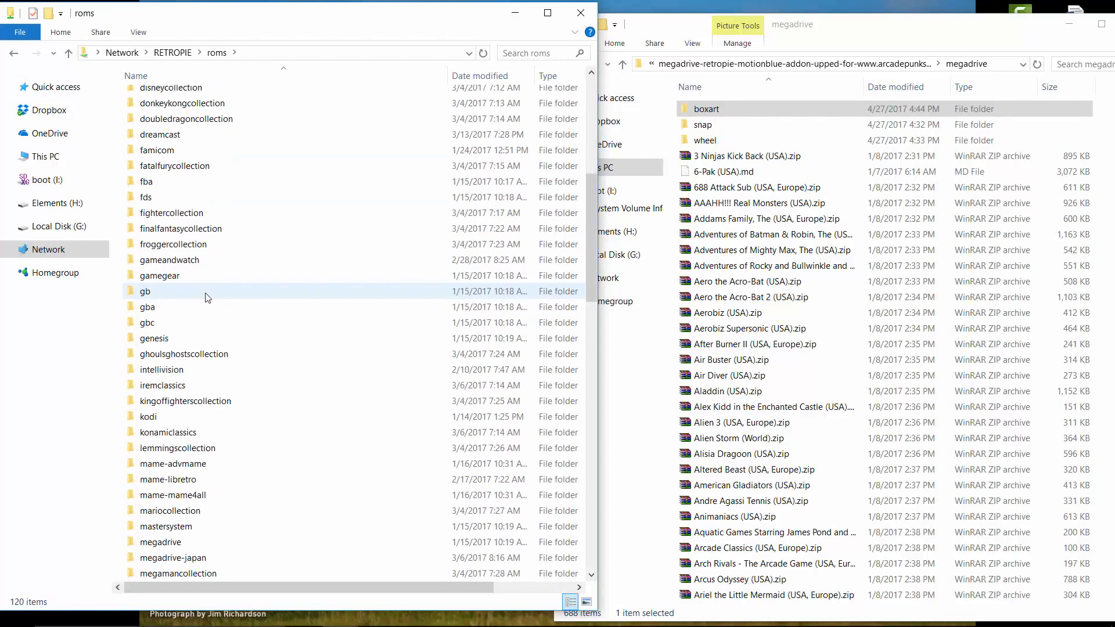
{"action": "scroll", "scroll_direction": "down", "scroll_amount": 3}
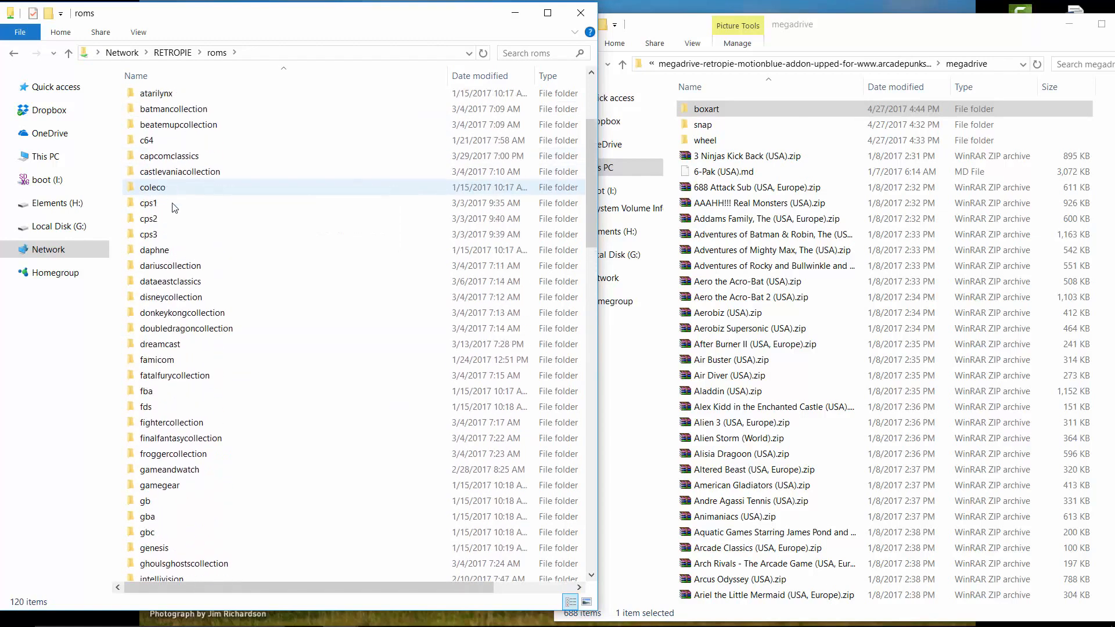
{"action": "scroll", "scroll_direction": "down", "scroll_amount": 3}
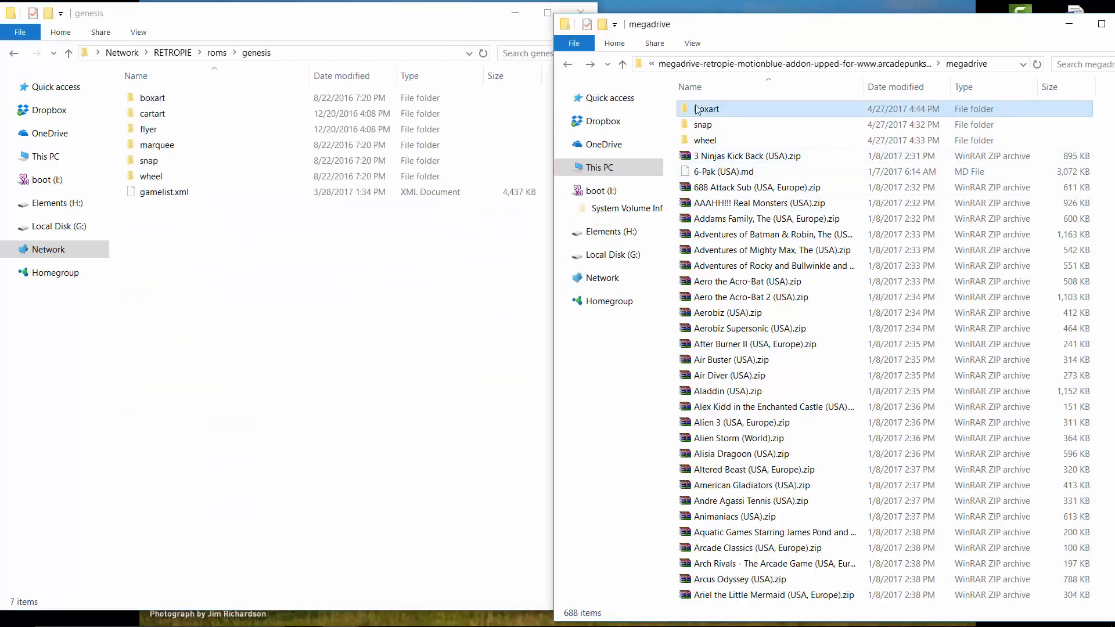
Step: Permanently delete the old boxart, snap and wheel folders from genesis and select all remaining items
{"action": "left_click", "coordinate": [152, 97]}
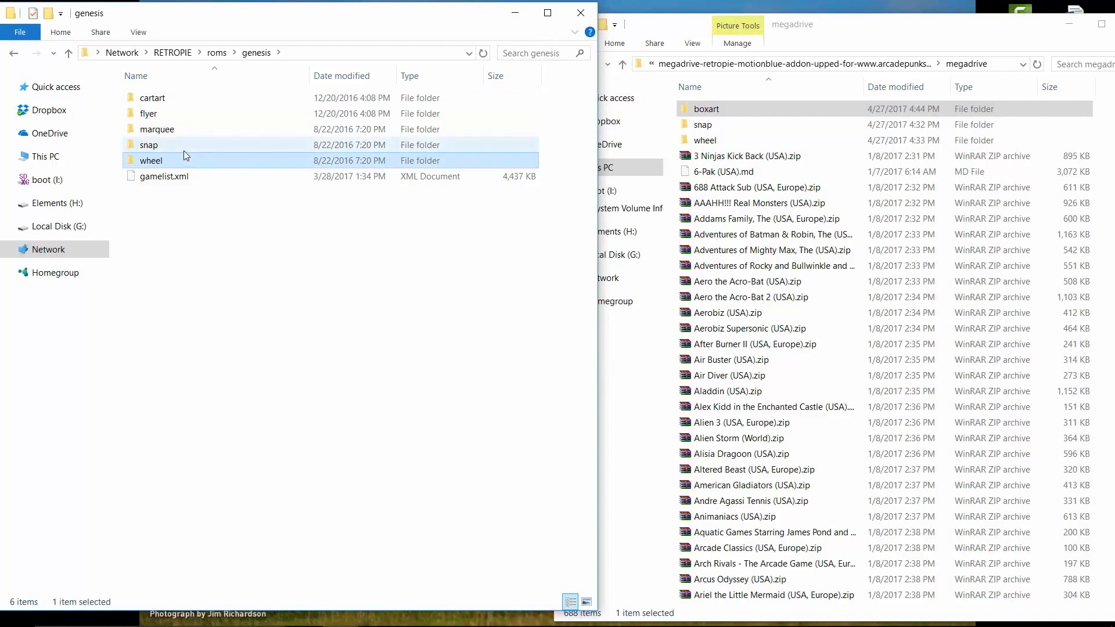
{"action": "key", "text": "Delete"}
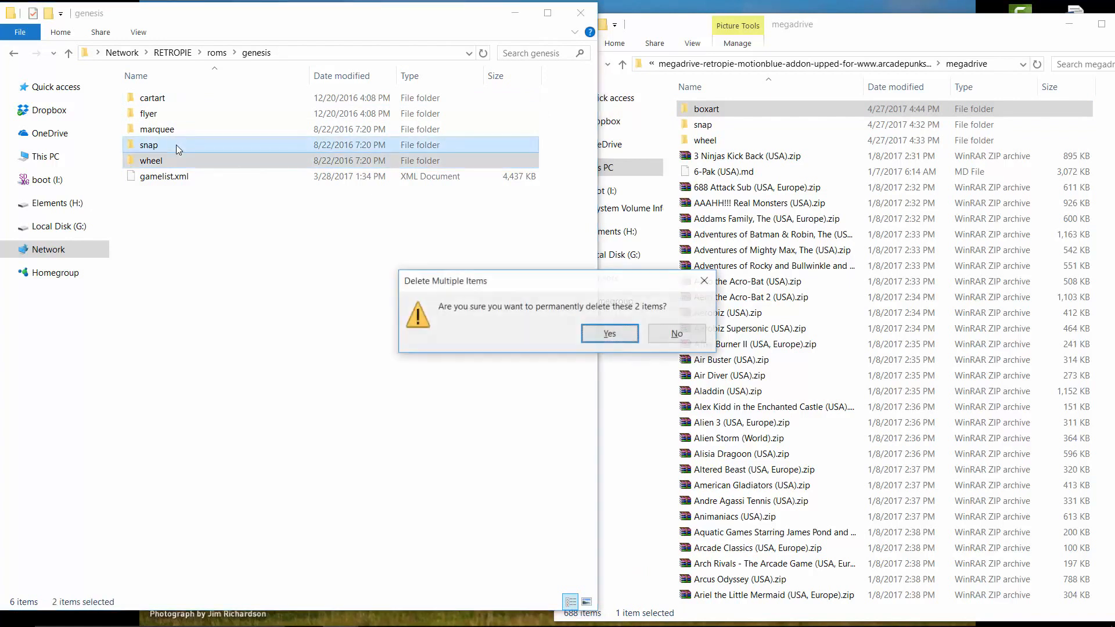
{"action": "left_click", "coordinate": [608, 334]}
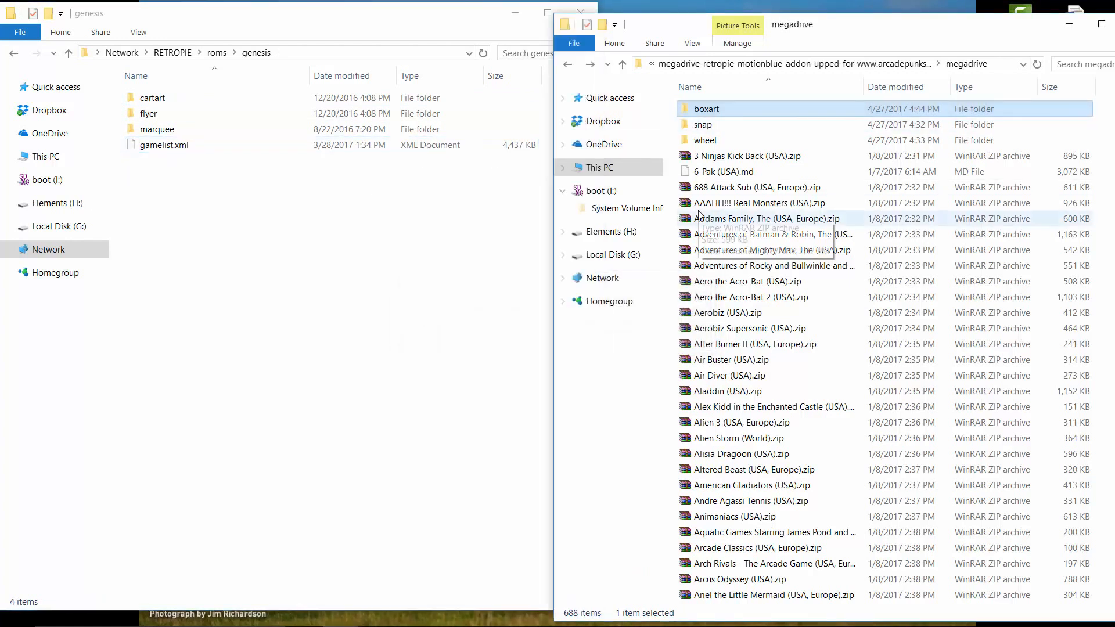
{"action": "key", "text": "ctrl+a"}
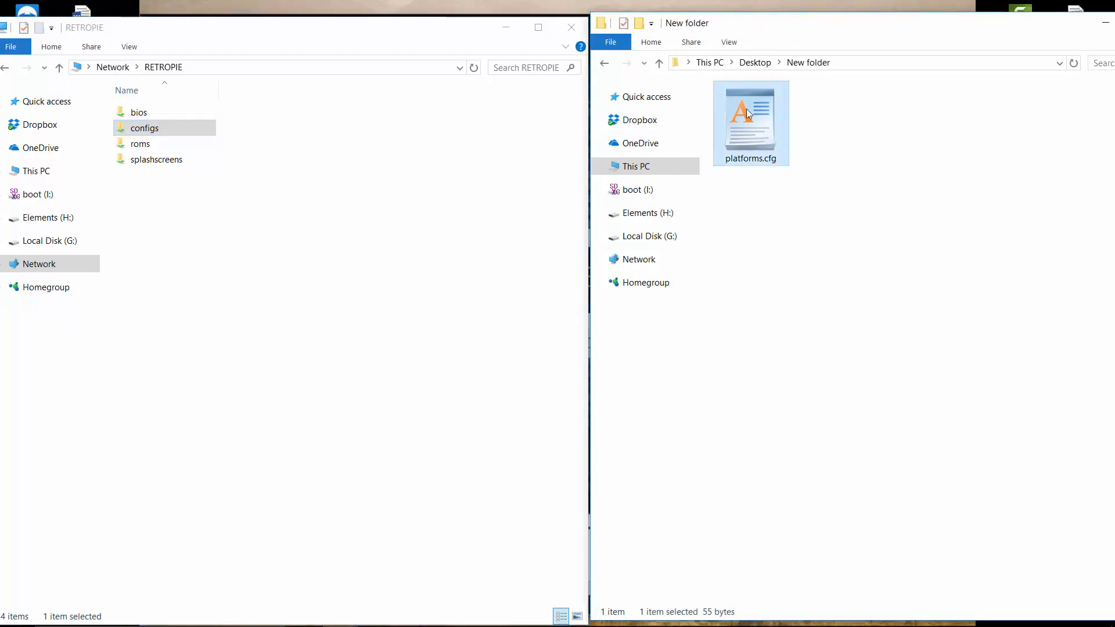
{"action": "mouse_move", "coordinate": [801, 131]}
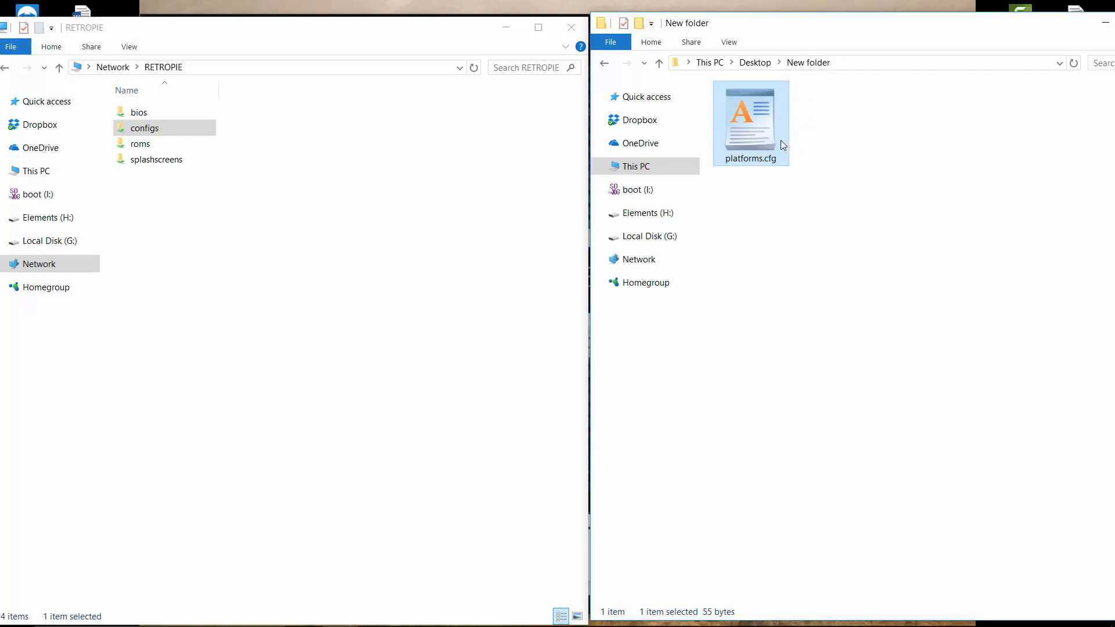
Step: Review and select the edited platforms.cfg in the desktop folder
{"action": "double_click", "coordinate": [751, 121]}
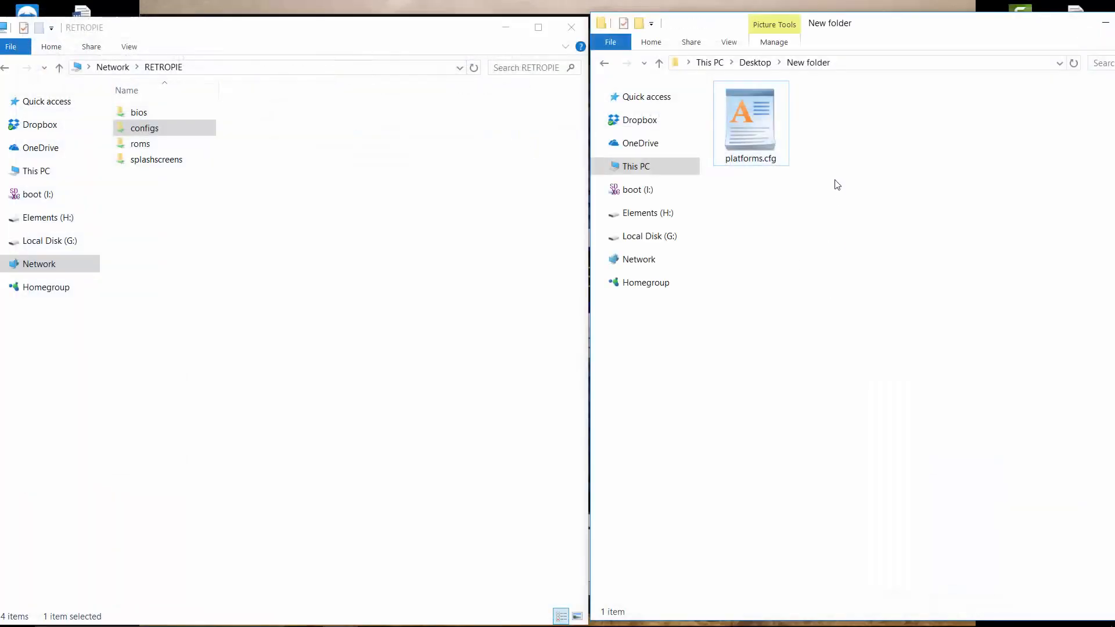
{"action": "left_click", "coordinate": [750, 120]}
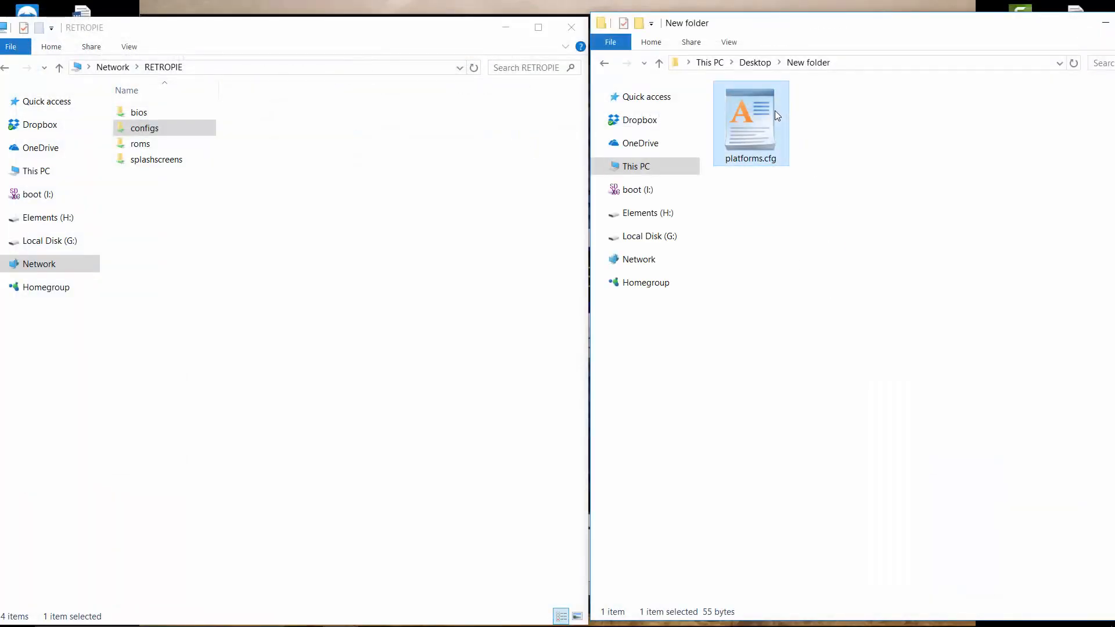
{"action": "left_click", "coordinate": [138, 113]}
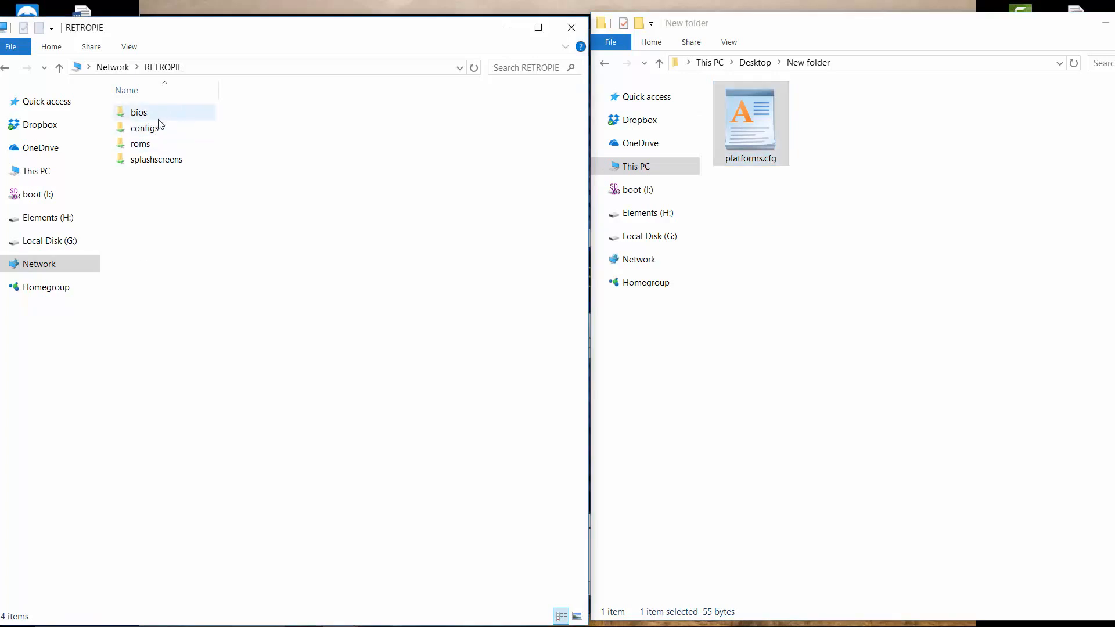
Step: Place platforms.cfg into configs/all on the RETROPIE share and select the copied file
{"action": "double_click", "coordinate": [145, 127]}
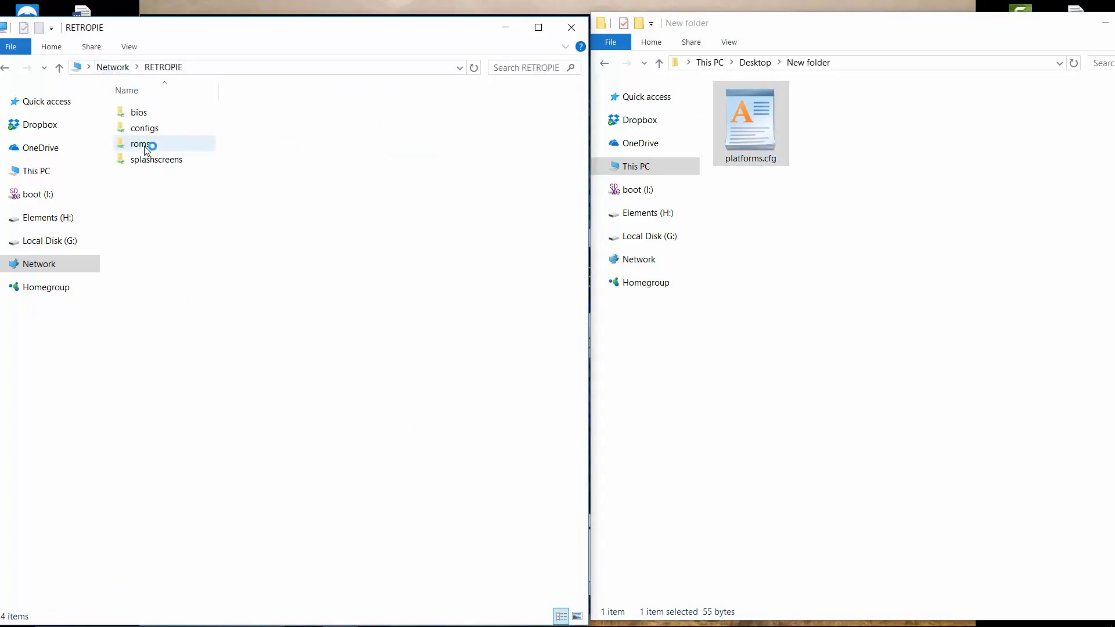
{"action": "double_click", "coordinate": [144, 127]}
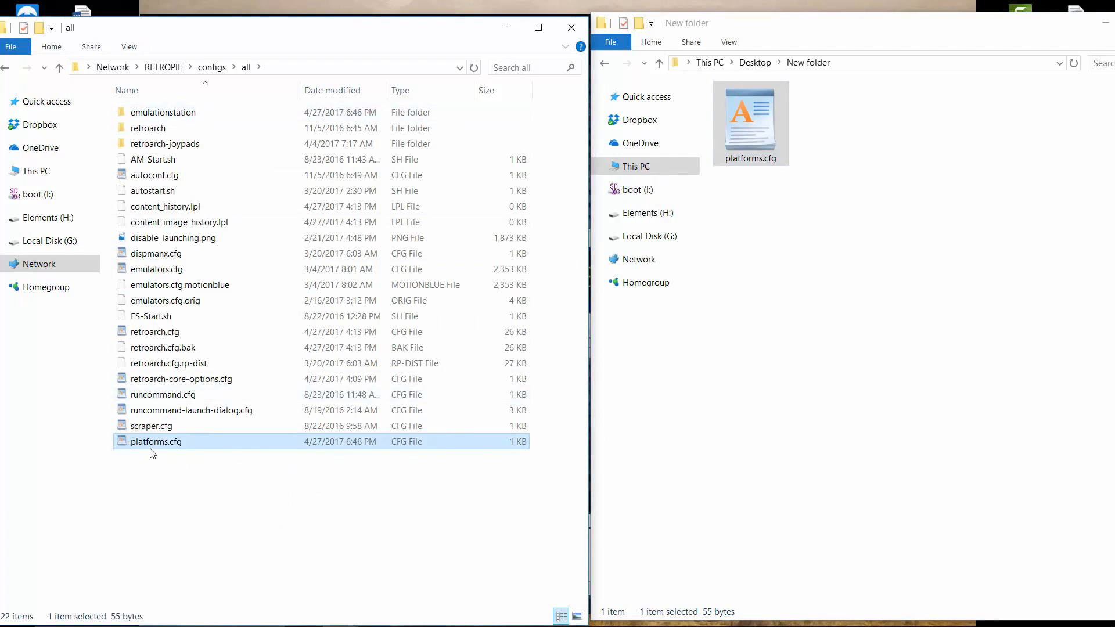
{"action": "left_click", "coordinate": [163, 395]}
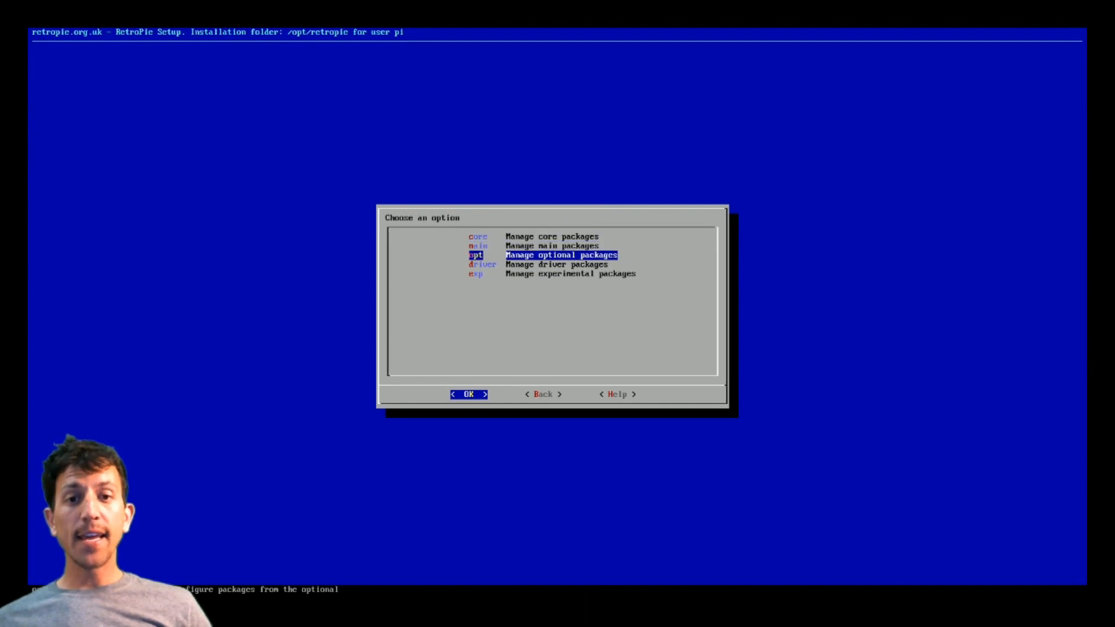
Step: Locate lr-genesis-plus-gx in Manage main packages and view its package options
{"action": "left_click", "coordinate": [468, 394]}
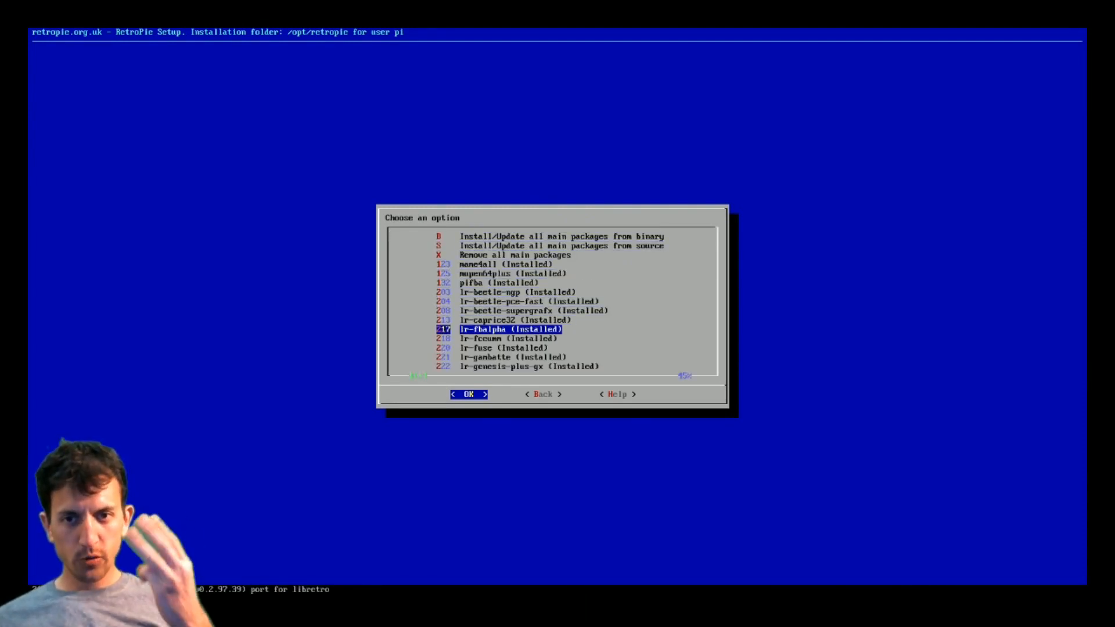
{"action": "key", "text": "Down"}
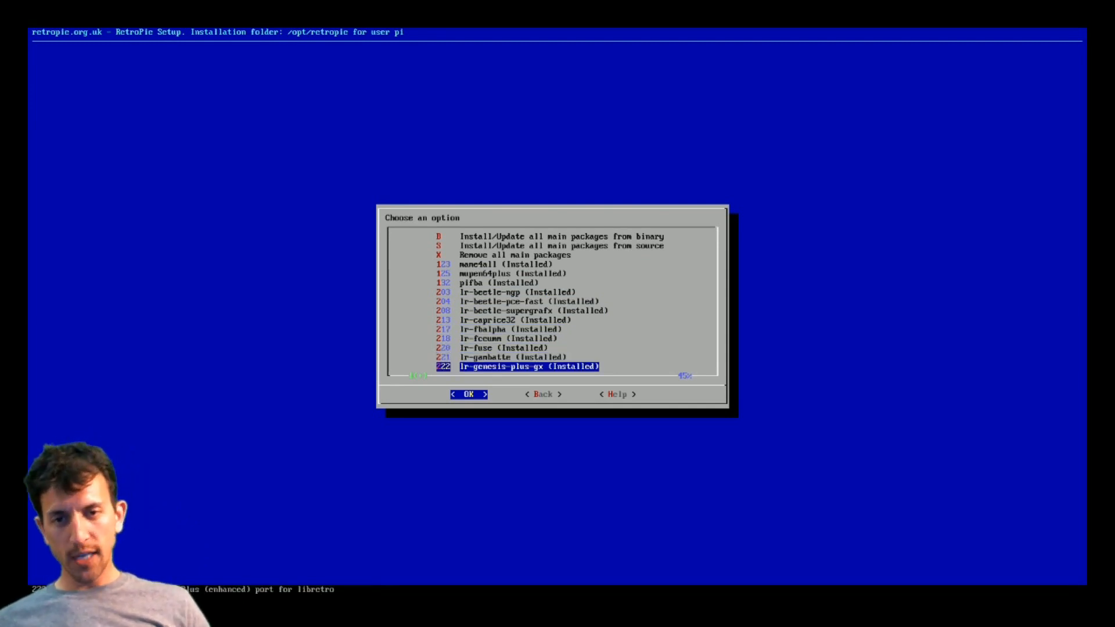
{"action": "left_click", "coordinate": [468, 394]}
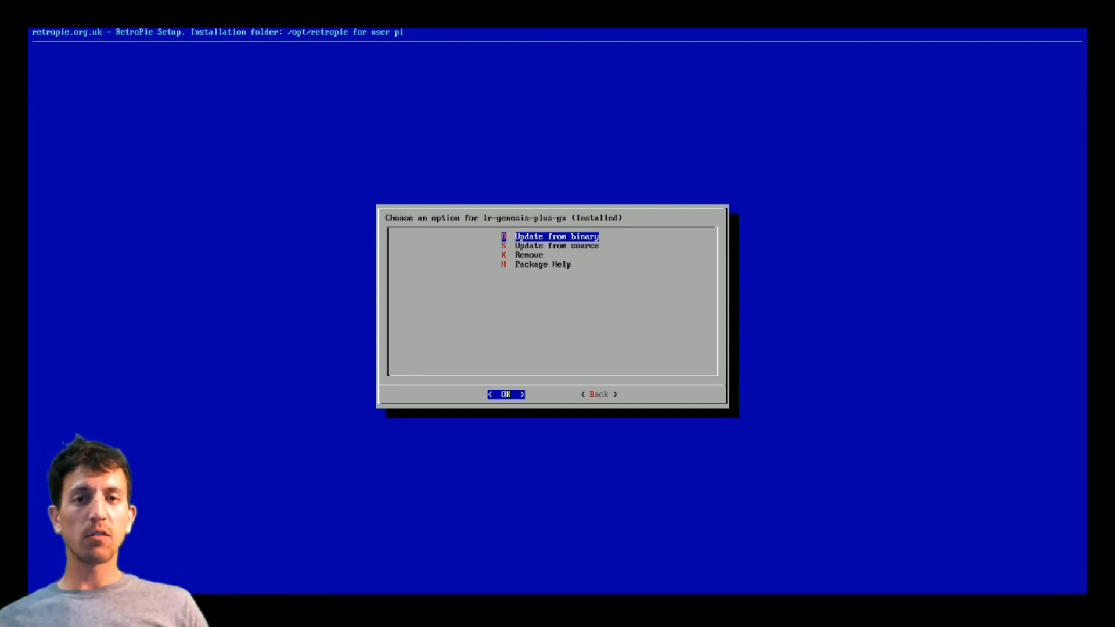
Step: Leave the package options without updating and exit RetroPie Setup to EmulationStation
{"action": "left_click", "coordinate": [506, 394]}
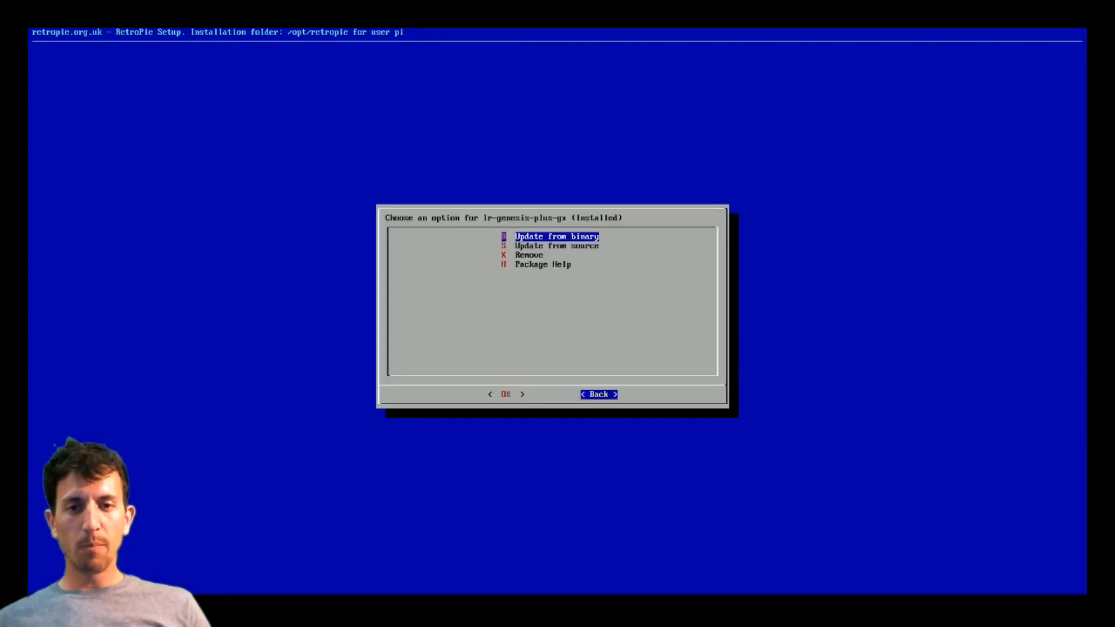
{"action": "left_click", "coordinate": [600, 394]}
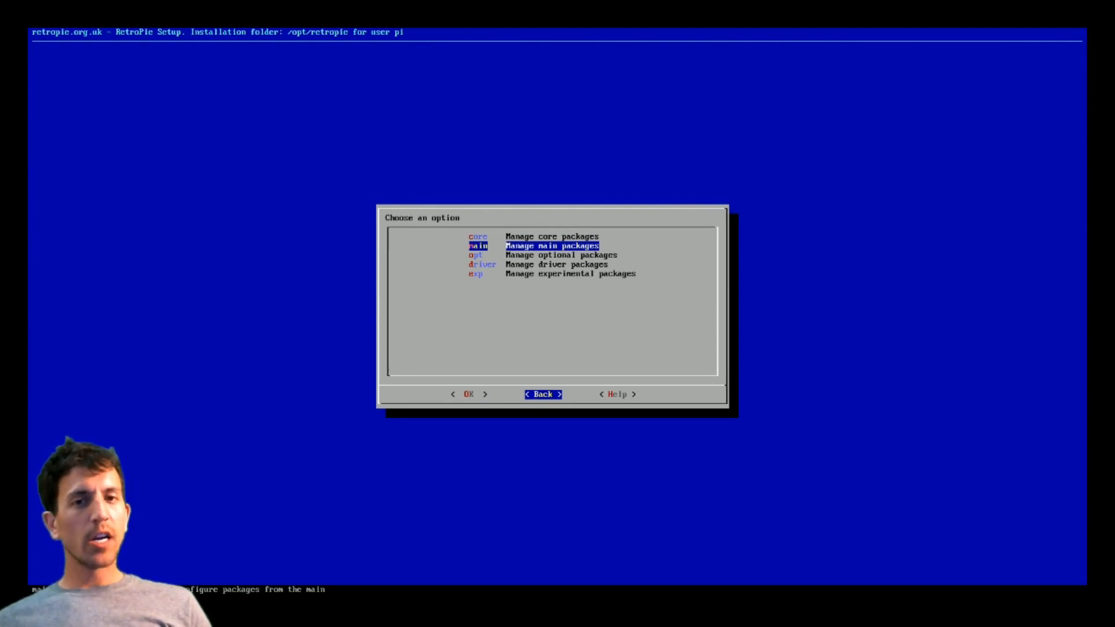
{"action": "left_click", "coordinate": [543, 394]}
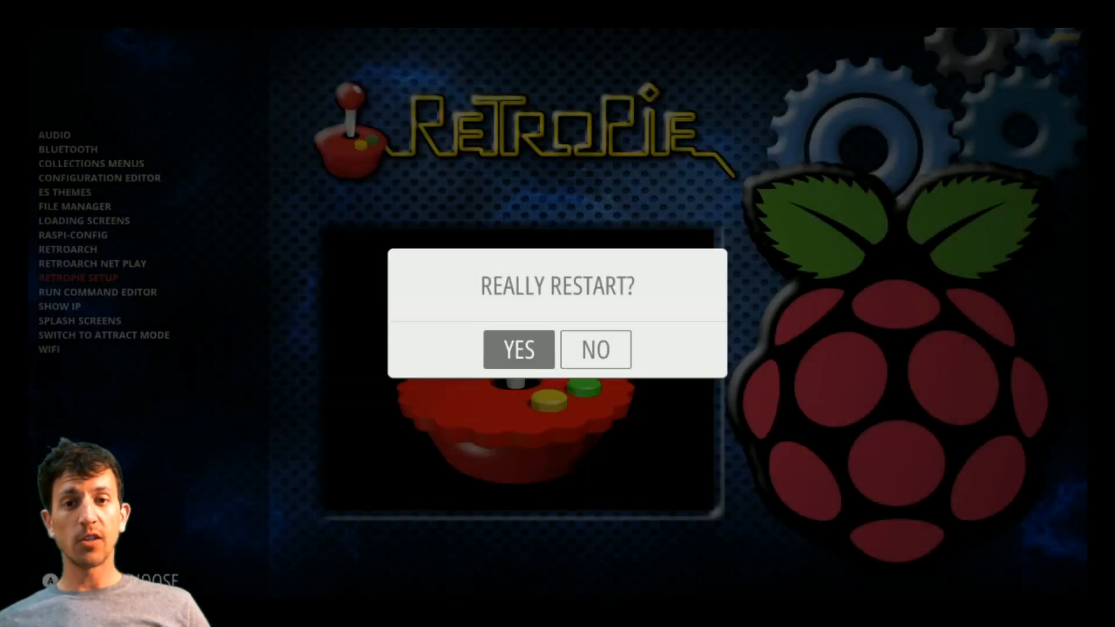
Step: Restart EmulationStation, scroll the carousel to Sega Genesis and bring up the main menu
{"action": "left_click", "coordinate": [518, 350]}
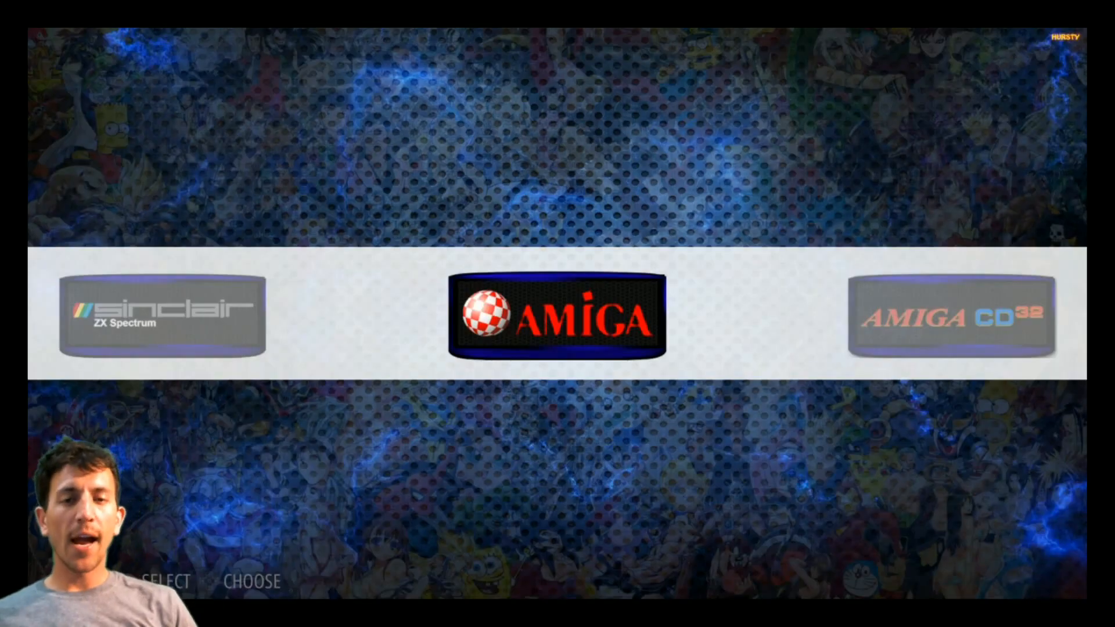
{"action": "scroll", "scroll_direction": "right", "scroll_amount": 3}
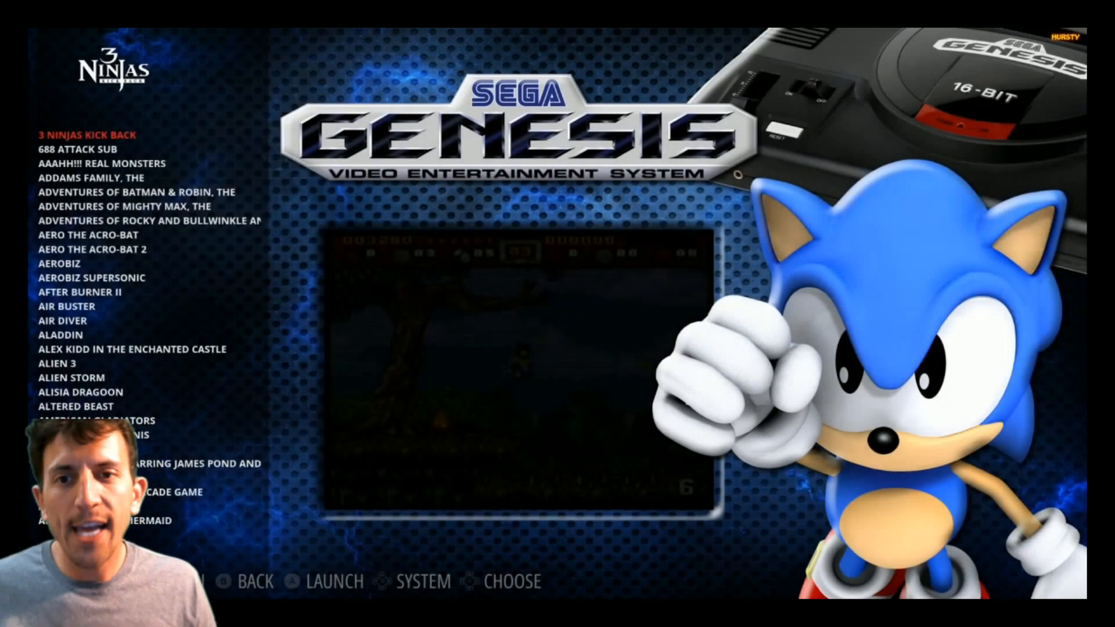
{"action": "key", "text": "down"}
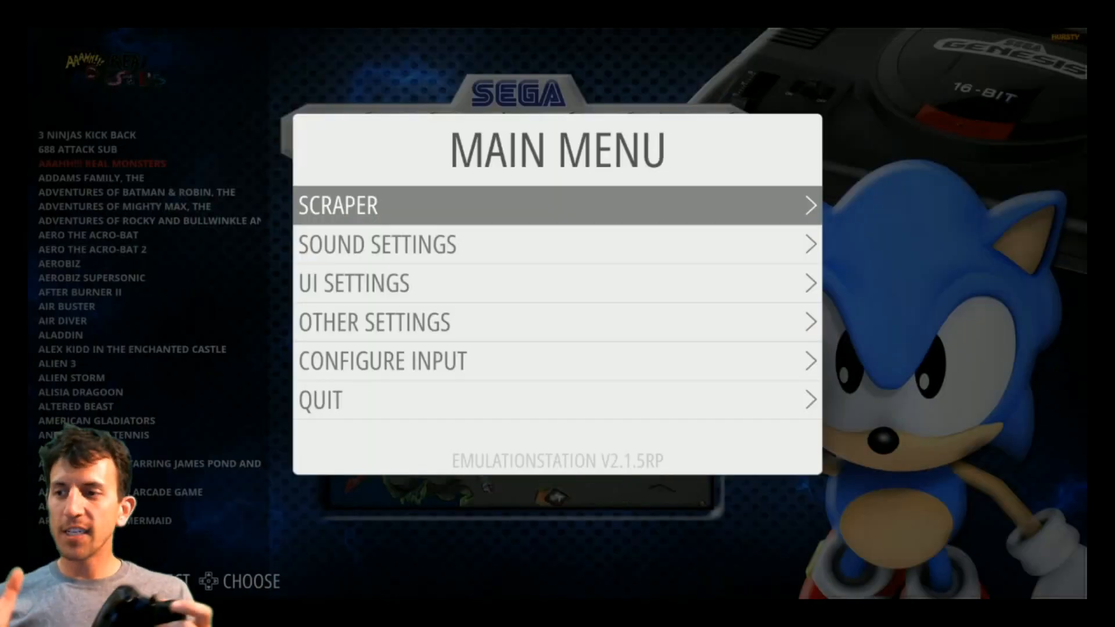
Step: Start Configure Input and confirm, so Gamepad 1 awaits its D-pad Up mapping
{"action": "left_click", "coordinate": [382, 360]}
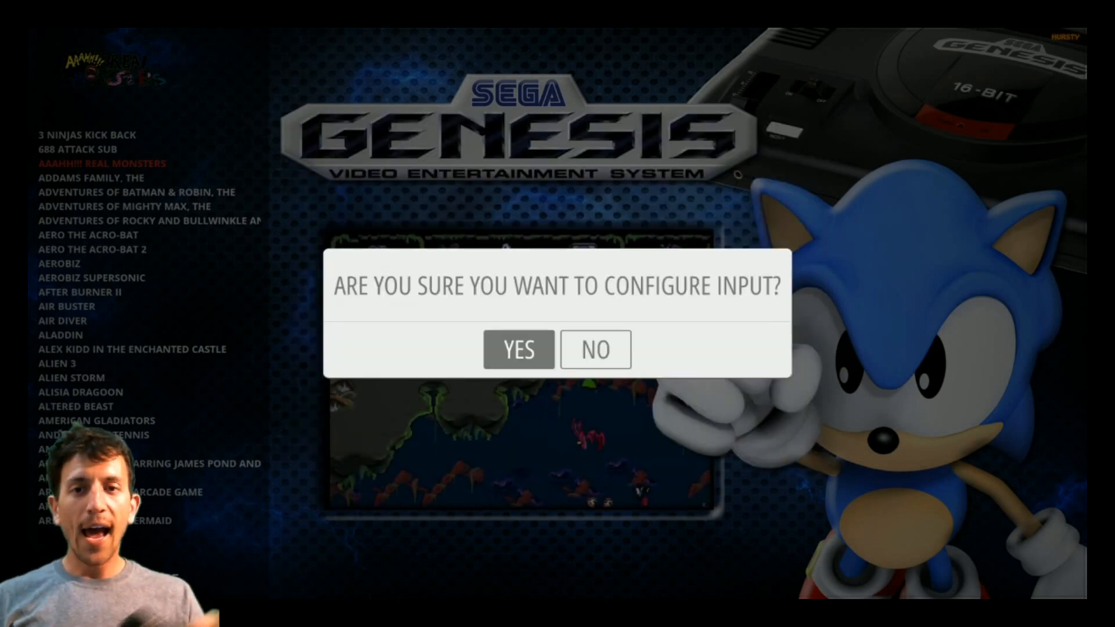
{"action": "left_click", "coordinate": [518, 349]}
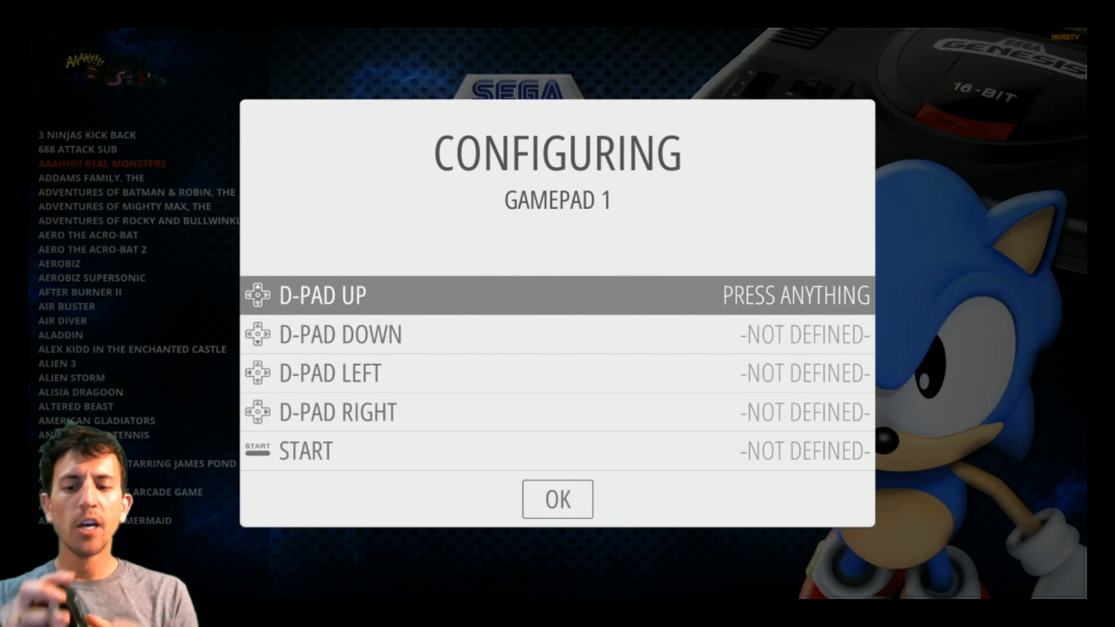
Step: Map D-pad Up on Gamepad 1 as the first controller binding
{"action": "key", "text": "Down"}
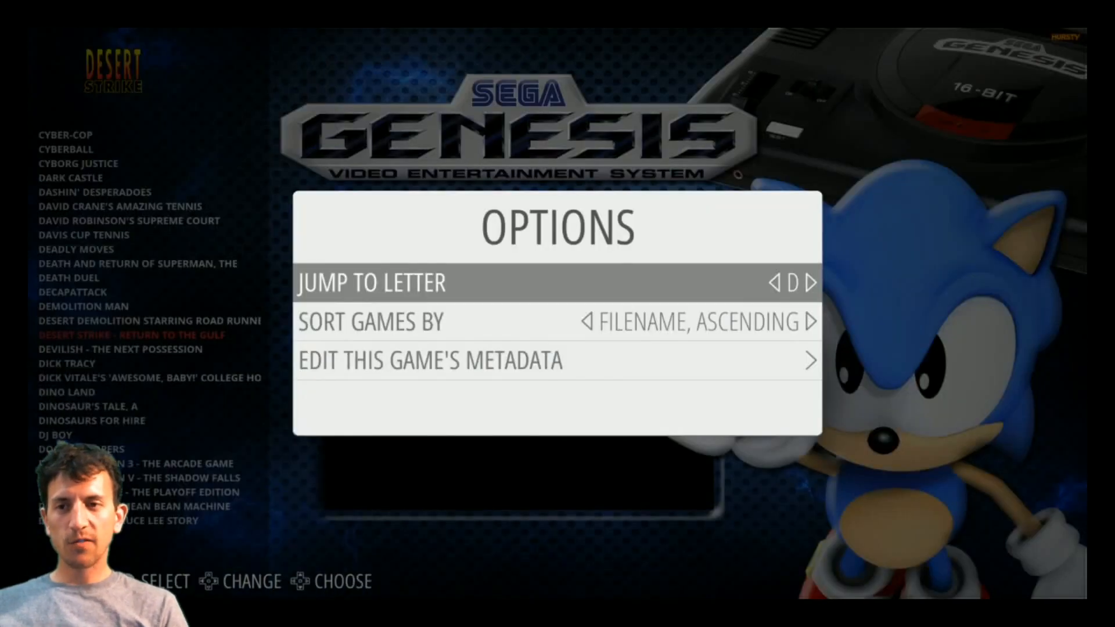
Step: Close the options menu, returning to the Genesis list on Desert Strike with its preview
{"action": "key", "text": "Escape"}
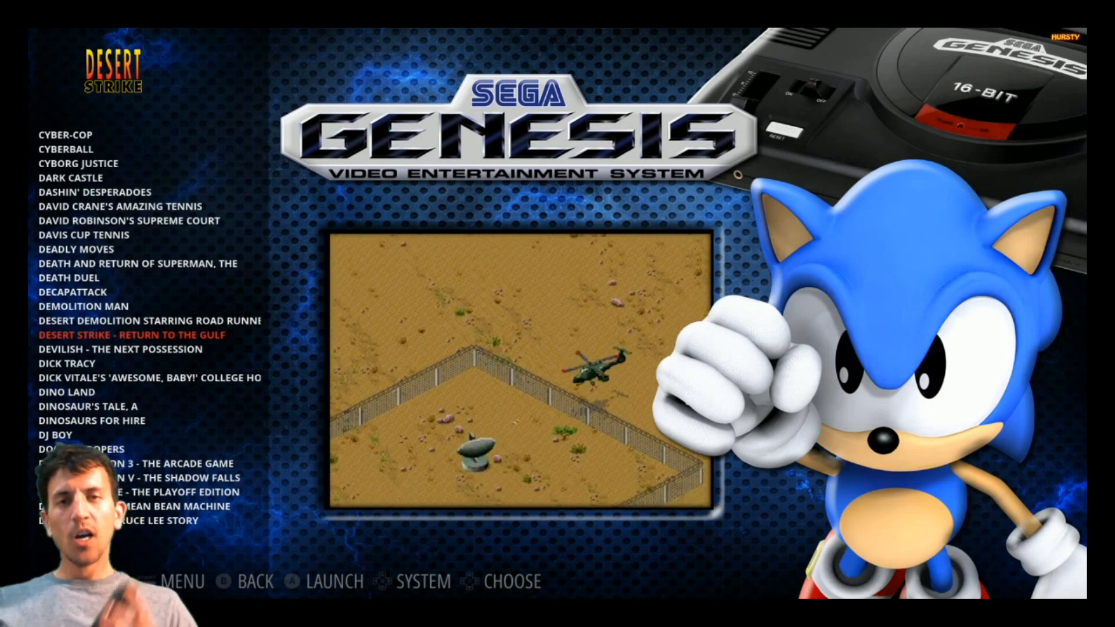